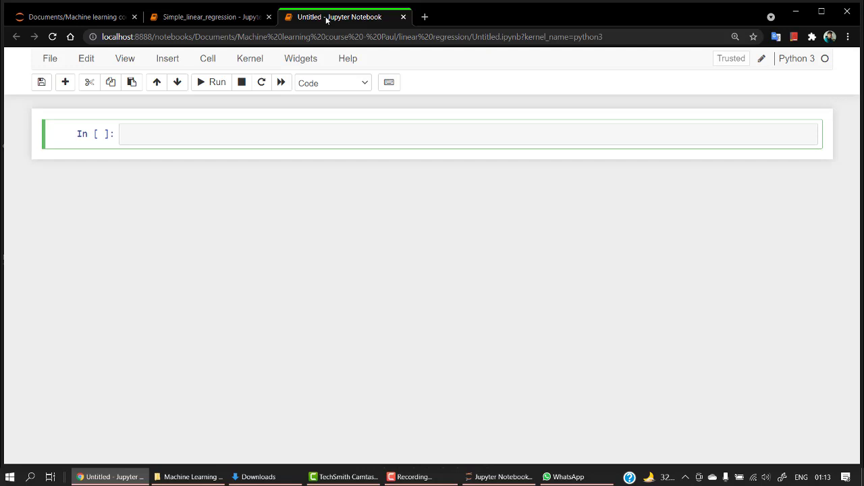
Return to the Jupyter file tree showing the linear regression folder's notebooks and CSV files
click(75, 16)
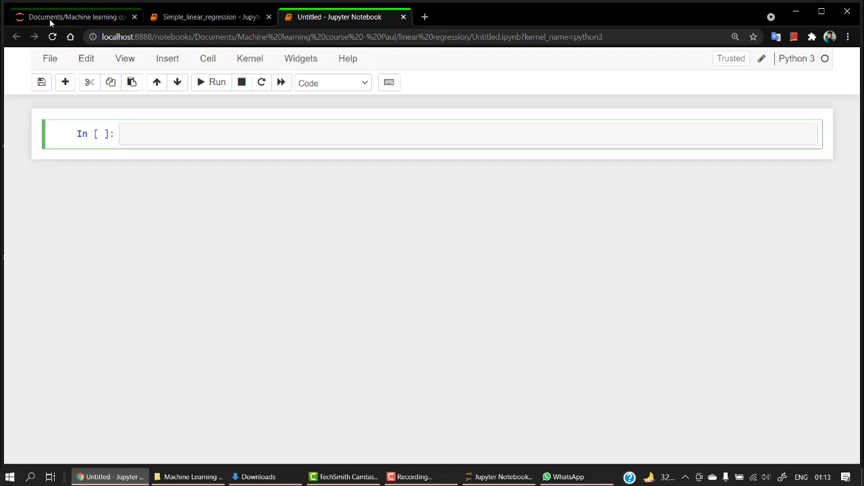
click(75, 17)
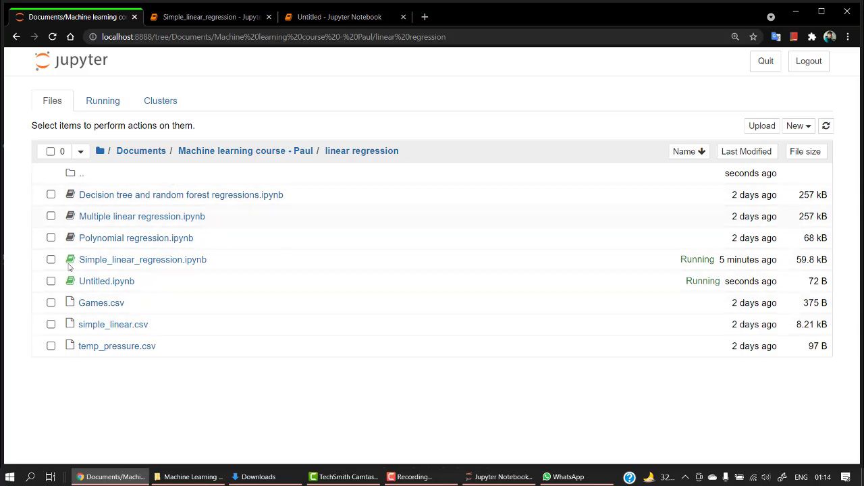
mouse_move(204, 236)
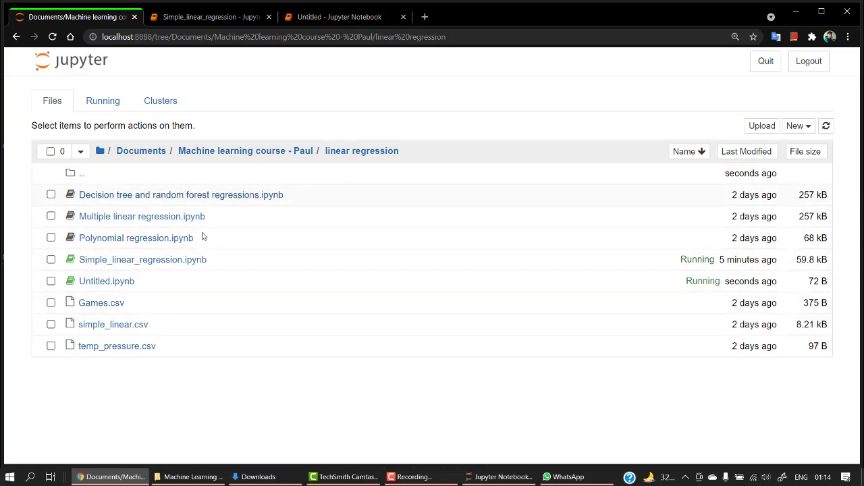
mouse_move(116, 346)
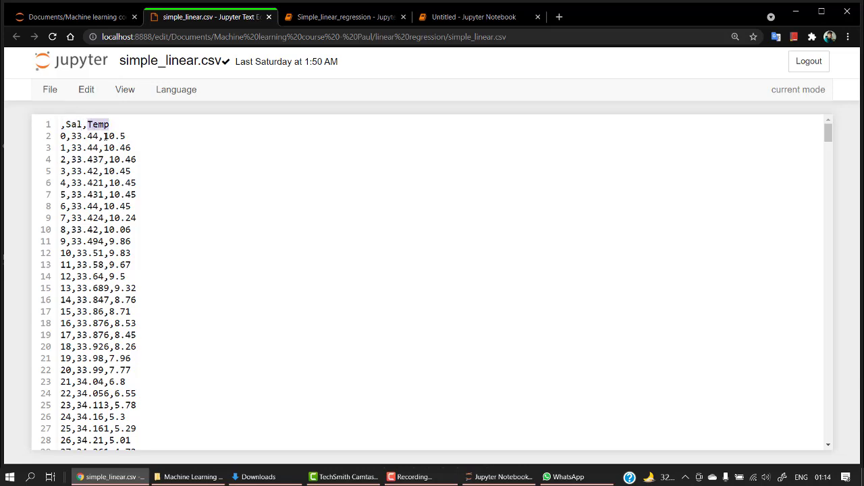
Scroll through simple_linear.csv to look over its index, Sal and Temp rows
scroll(down, 3)
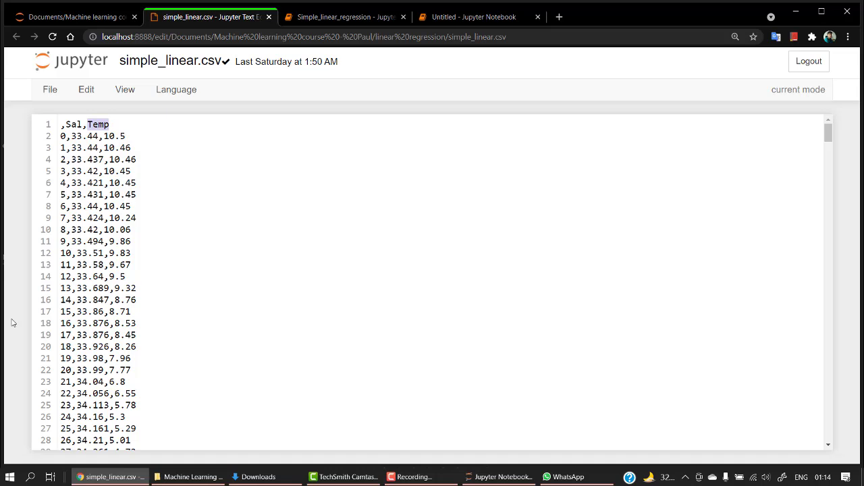
mouse_move(592, 32)
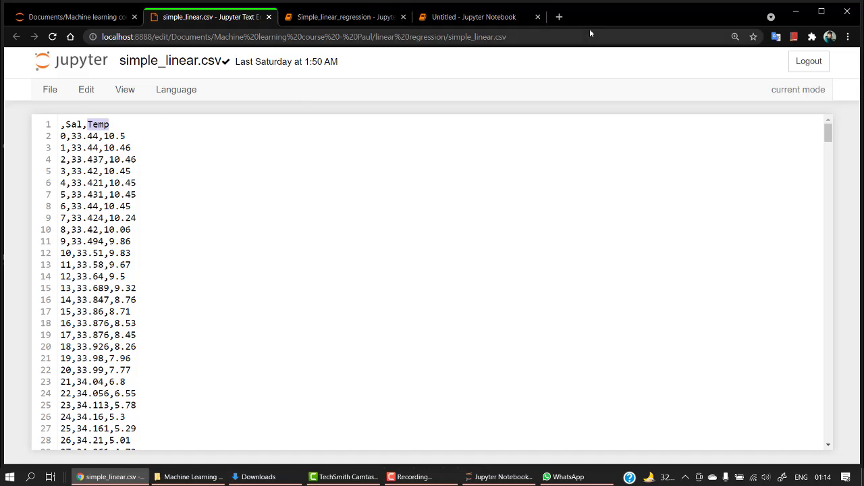
In the Untitled notebook, import numpy as np, pandas as pd, seaborn as sns, matplotlib.pyplot as plt with %matplotlib inline
click(473, 16)
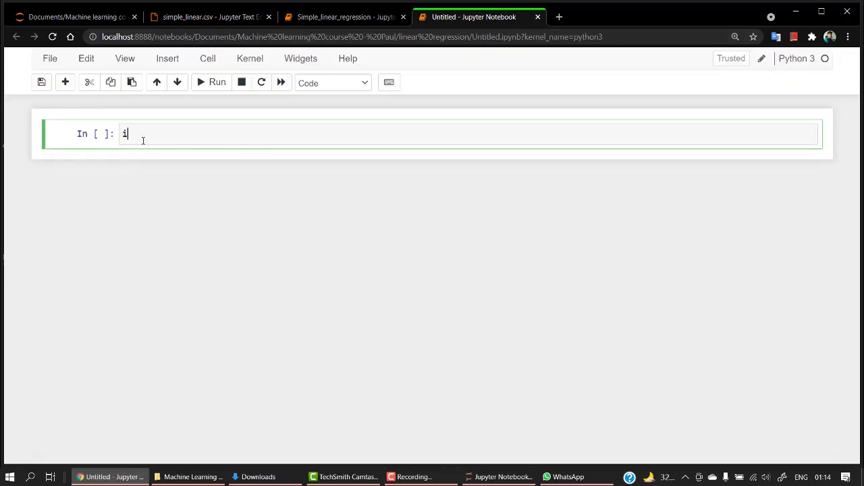
text(mport n)
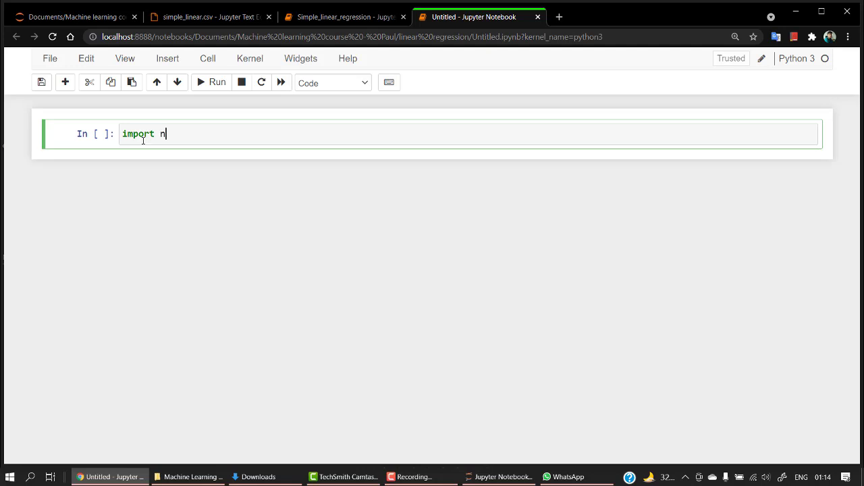
text(umpy as np)
text(import pa)
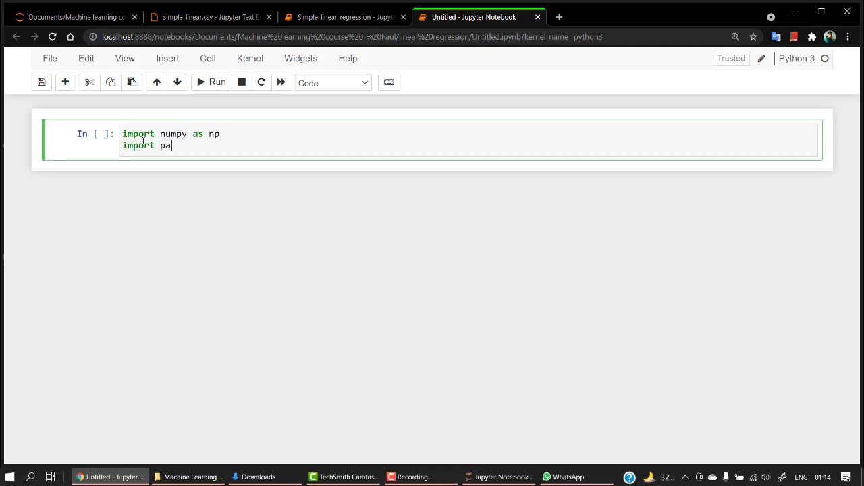
text(ndas as)
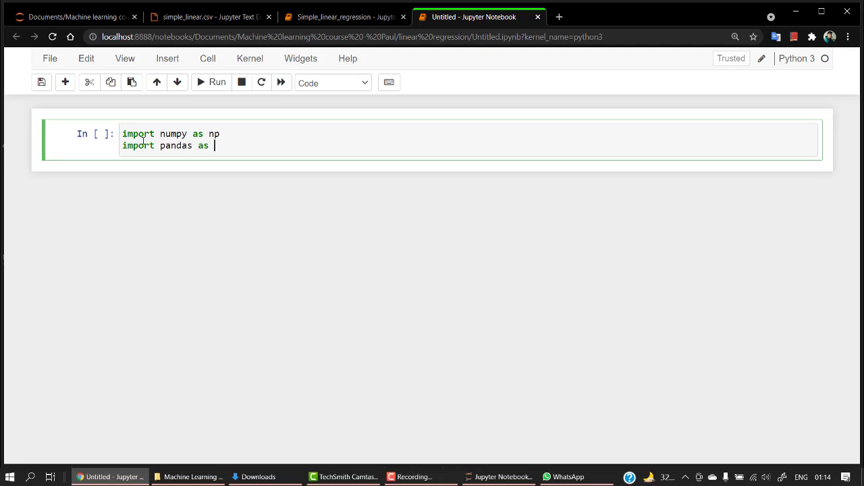
text(pd)
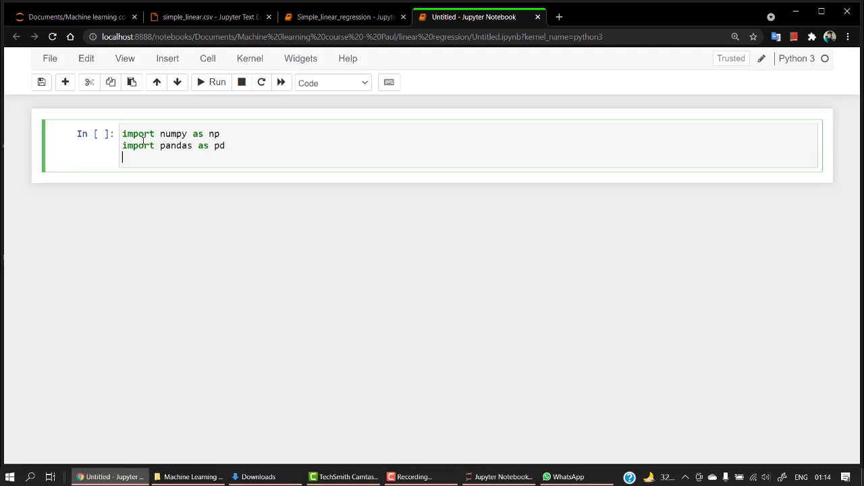
text(import se)
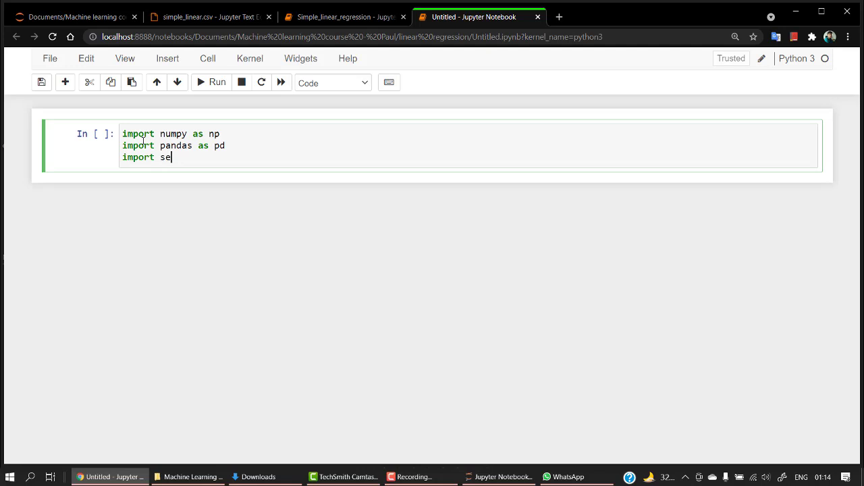
text(aborn)
text(import mat)
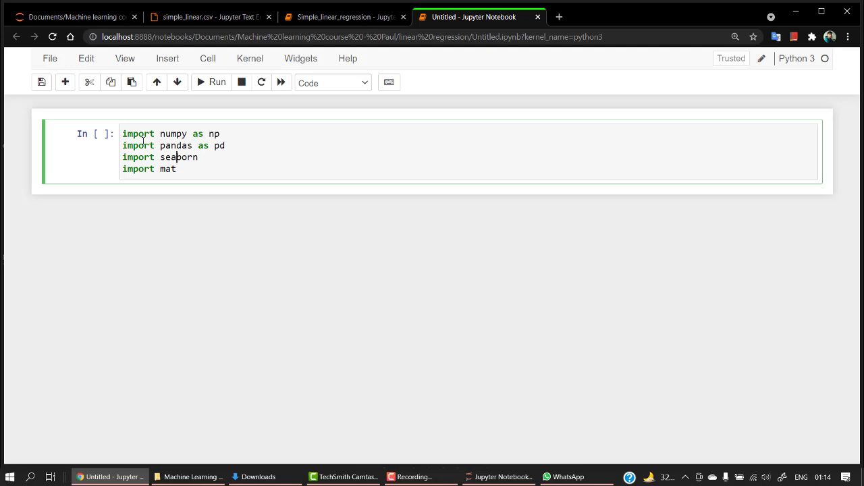
text(as sns)
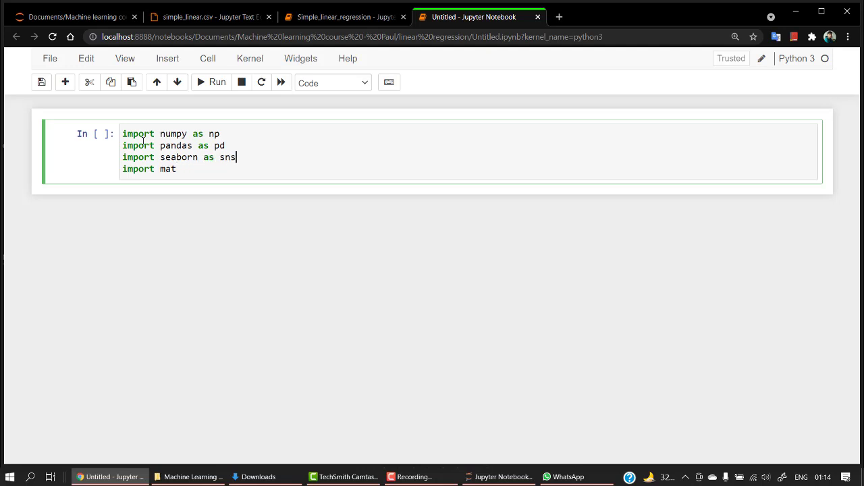
text(plotli)
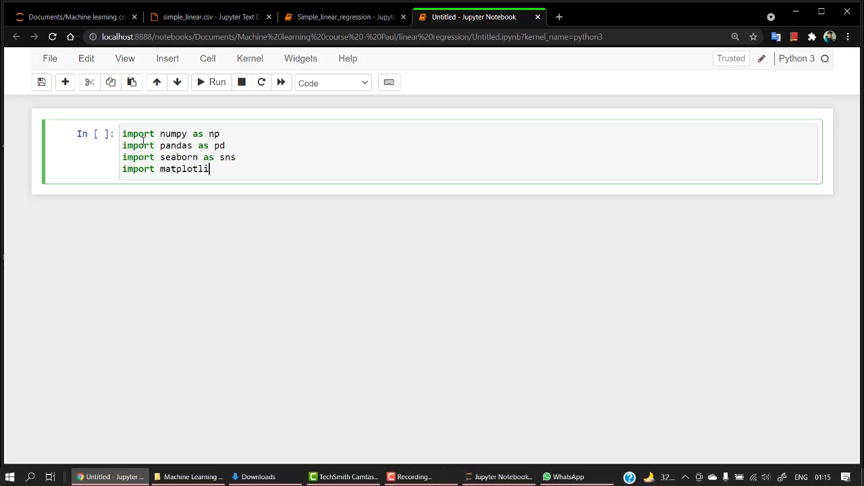
text(b.pyplot as)
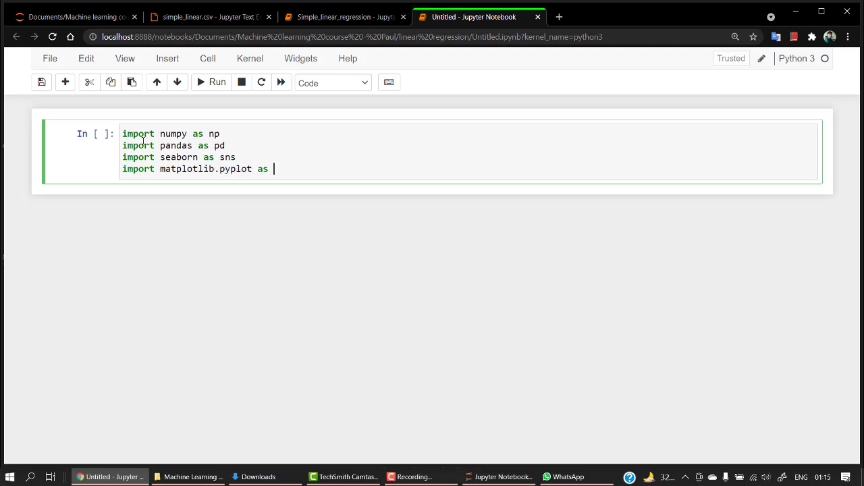
text(plt)
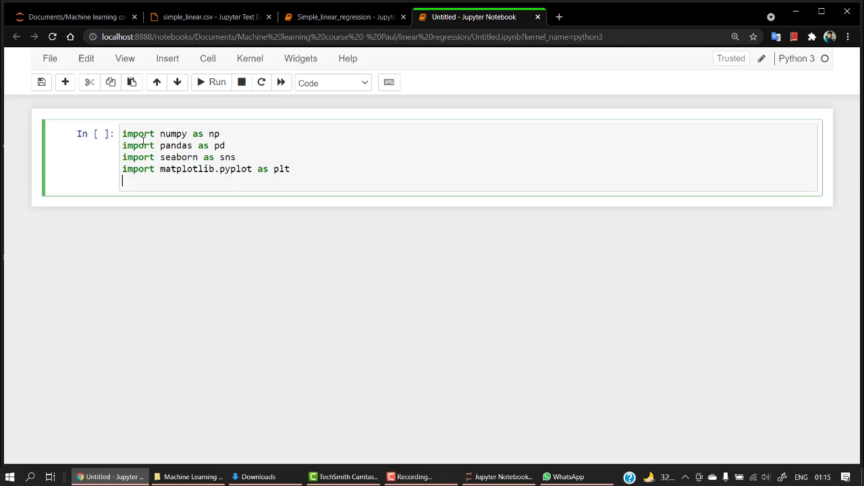
text(%matplo)
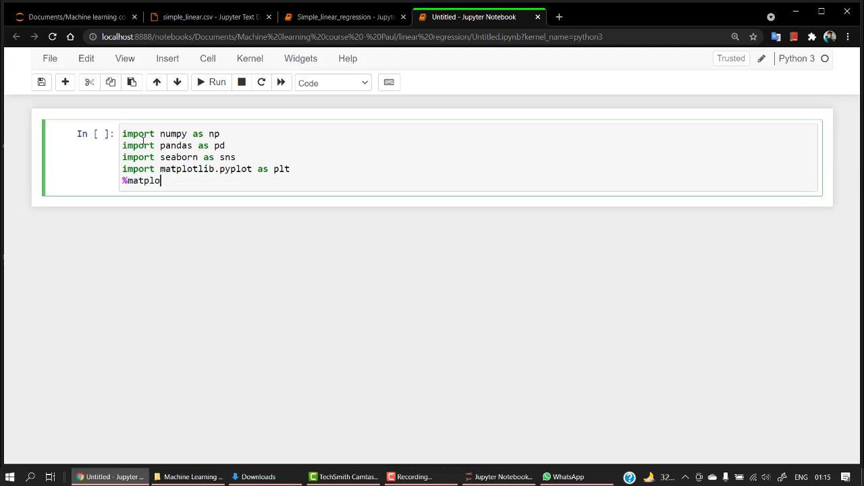
text(tlib  inl)
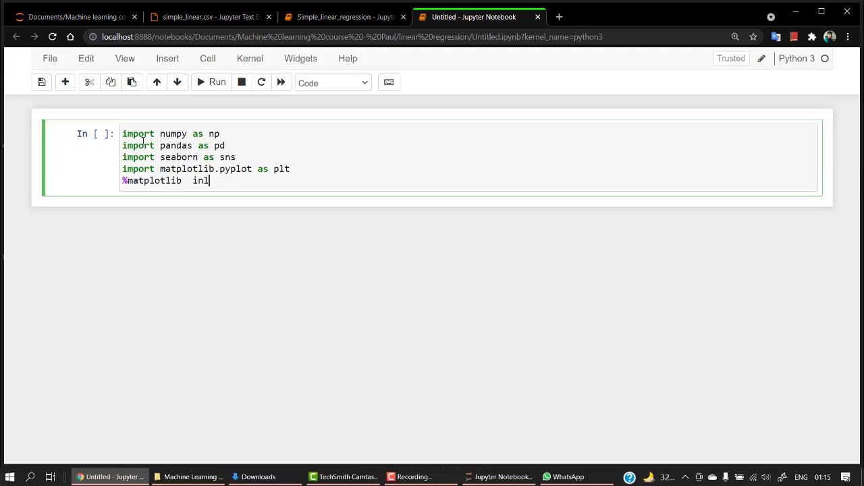
text(ine)
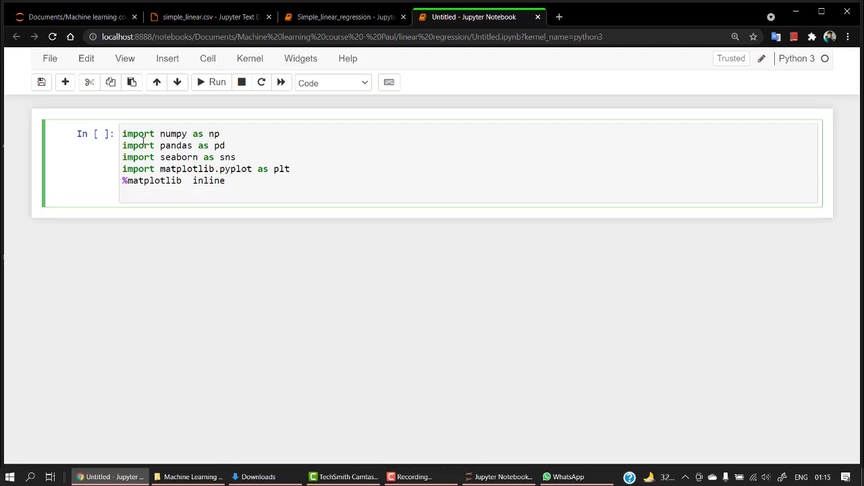
Add from sklearn import preprocessing, run the cell, and hide the notebook toolbar
text(fro)
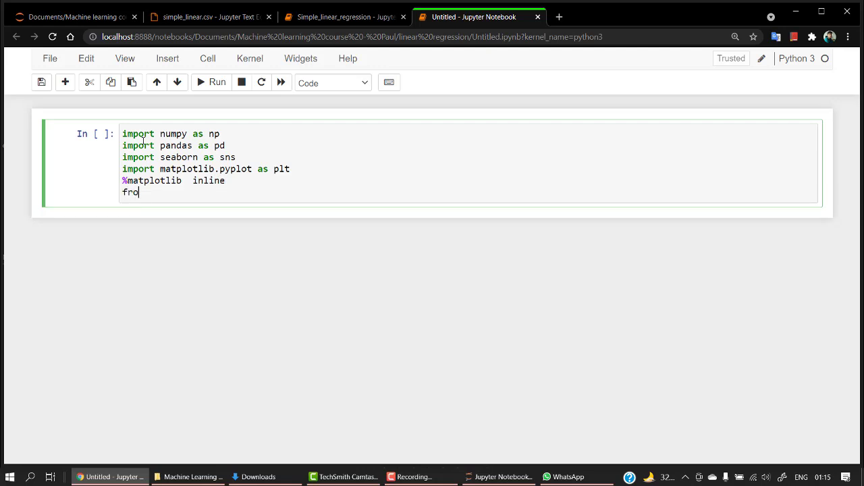
text(m)
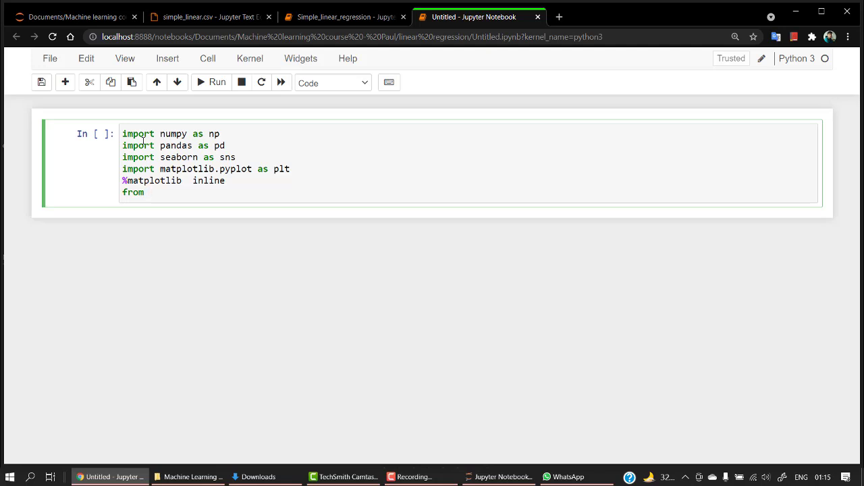
text(sklearn)
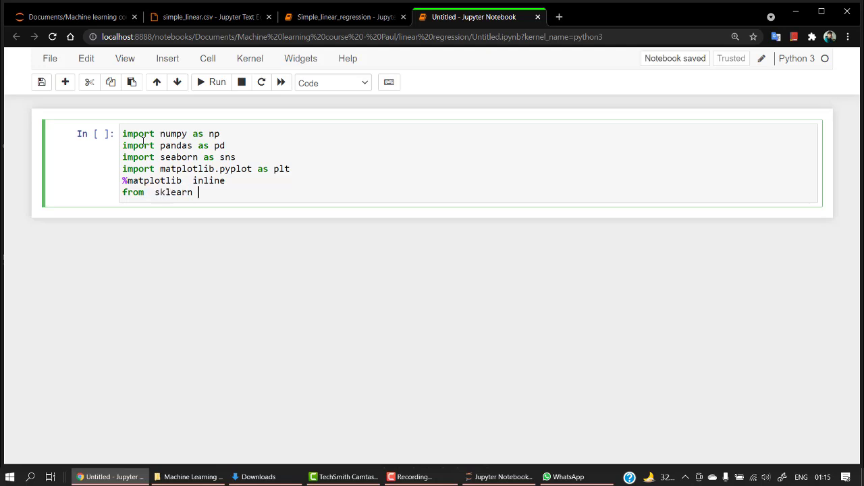
text(import)
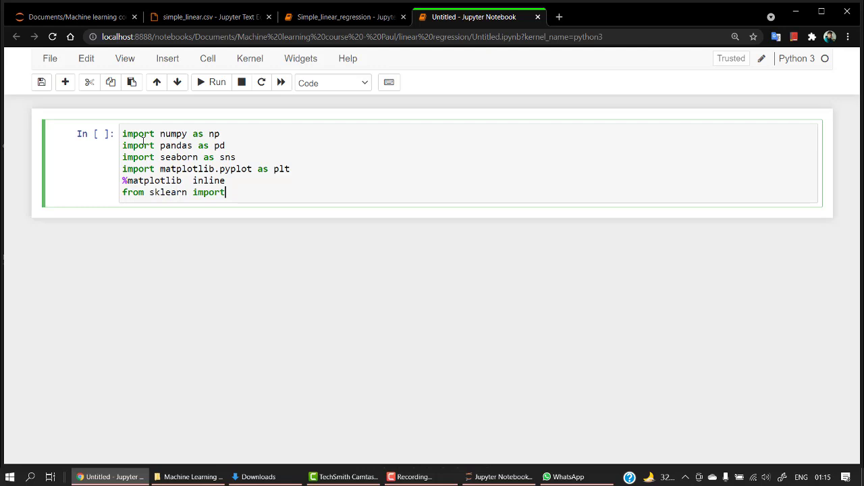
text(pr)
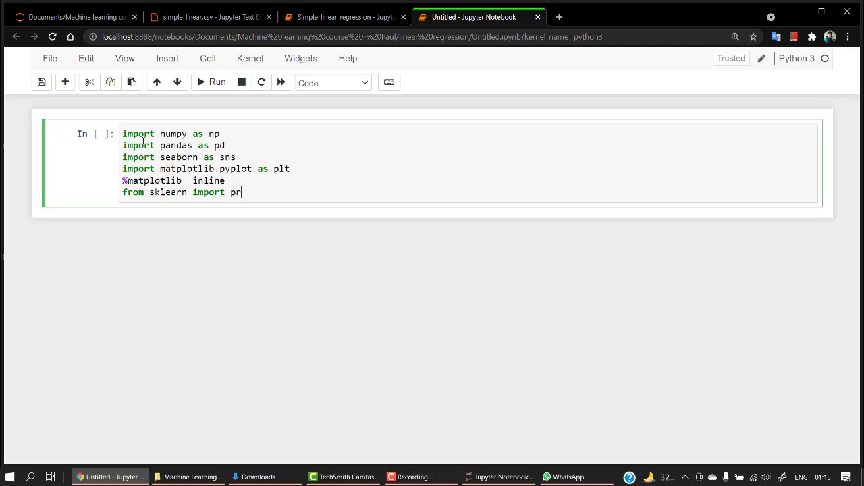
text(eprocessing)
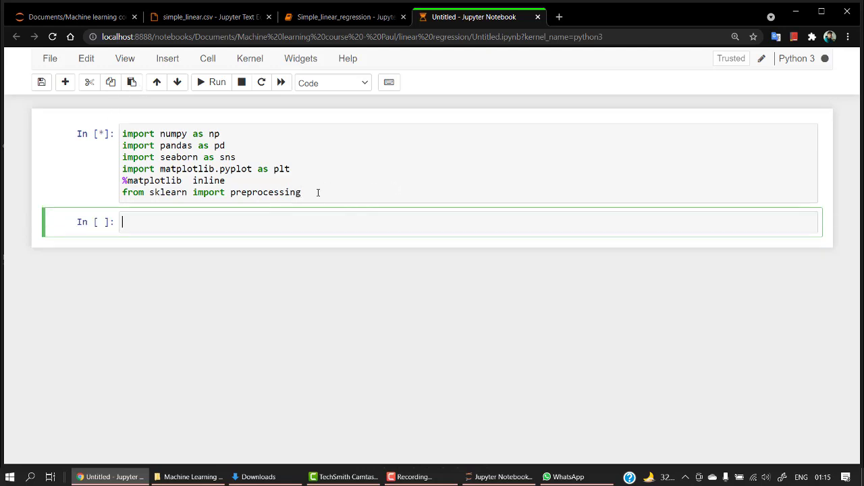
click(124, 59)
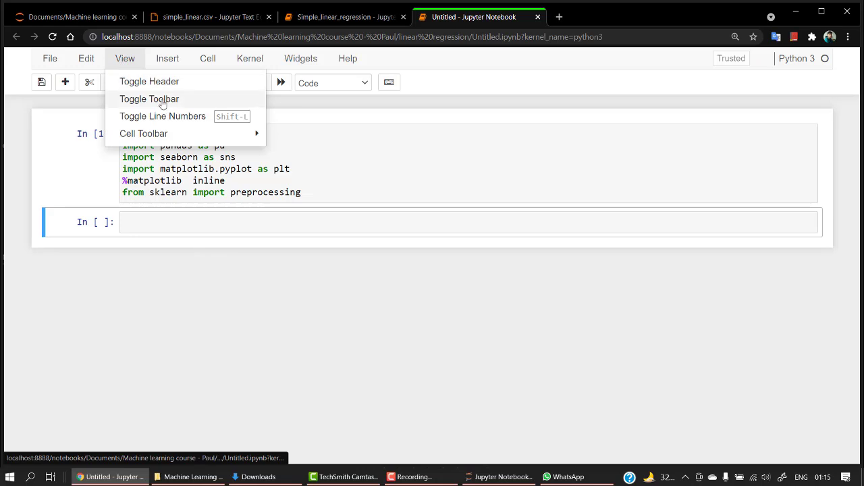
click(148, 99)
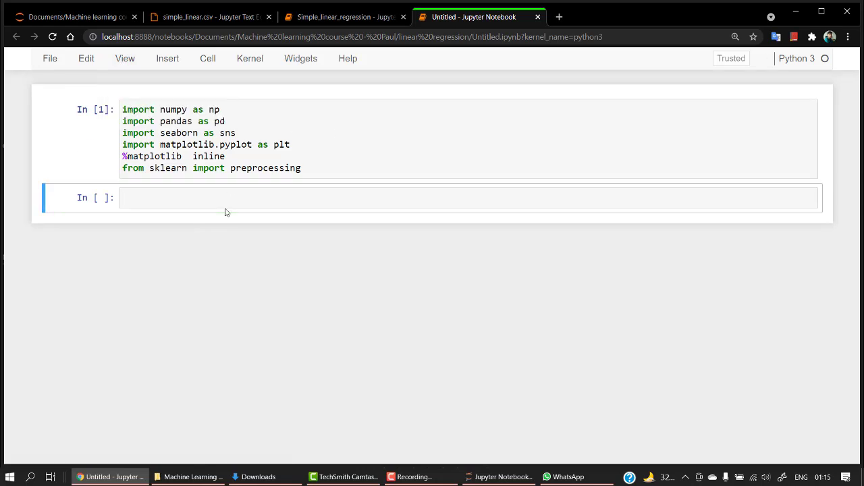
Load simple_linear.csv into data with pd.read_csv and preview its first five rows with data.head()
text(d)
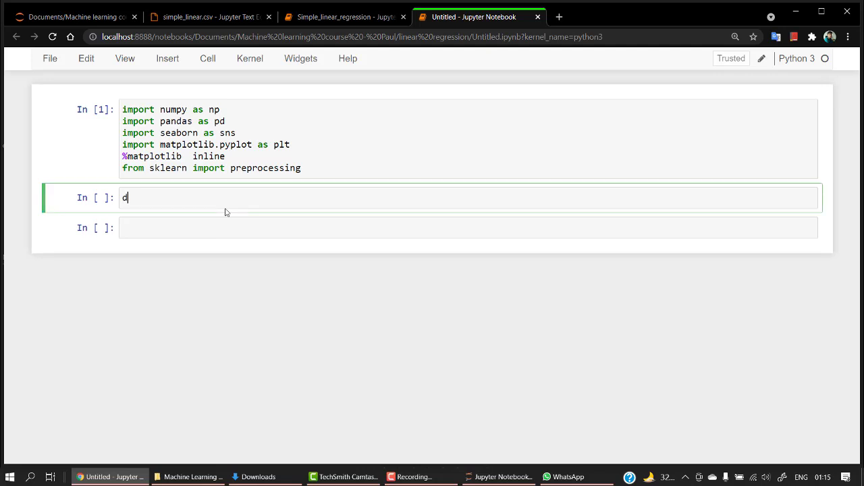
text(ata =)
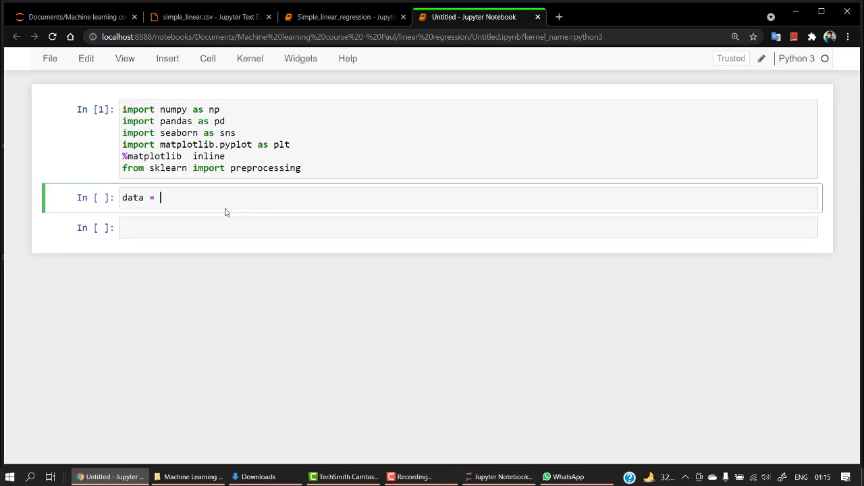
text(pd.read)
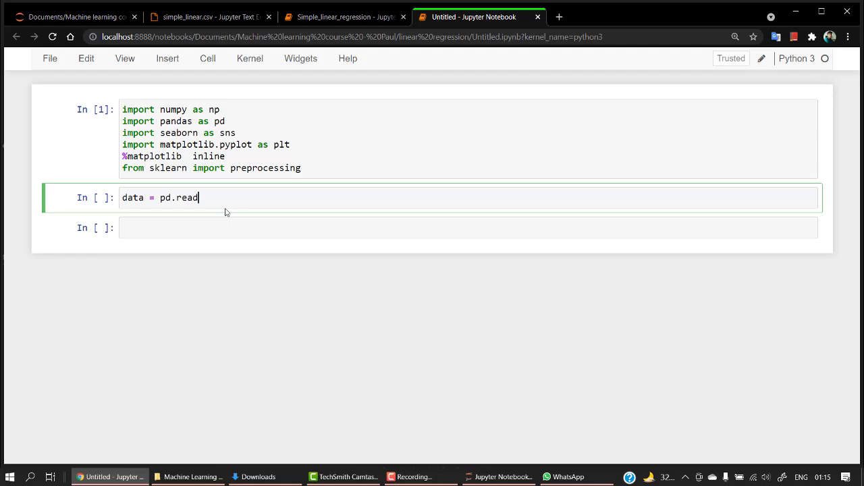
text(_csv())
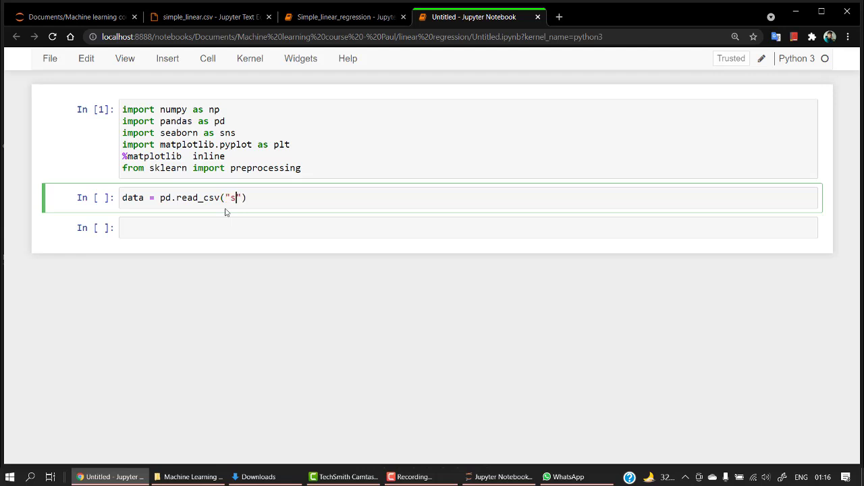
text(imple_)
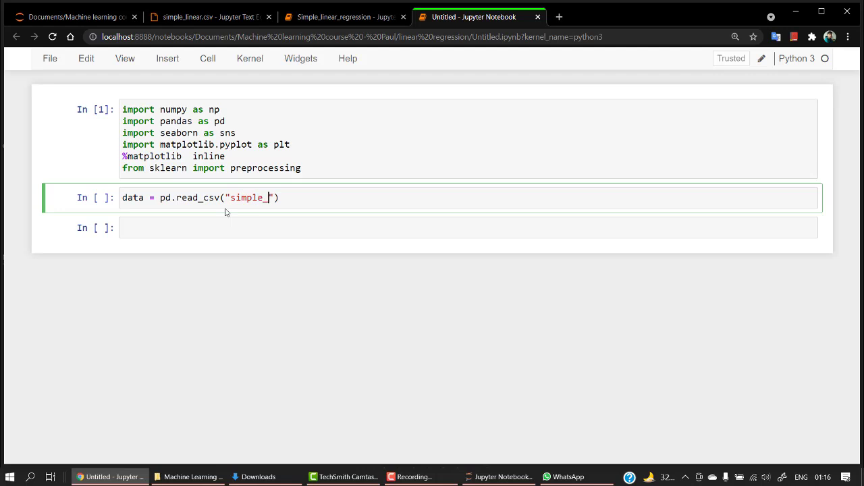
text(linear)
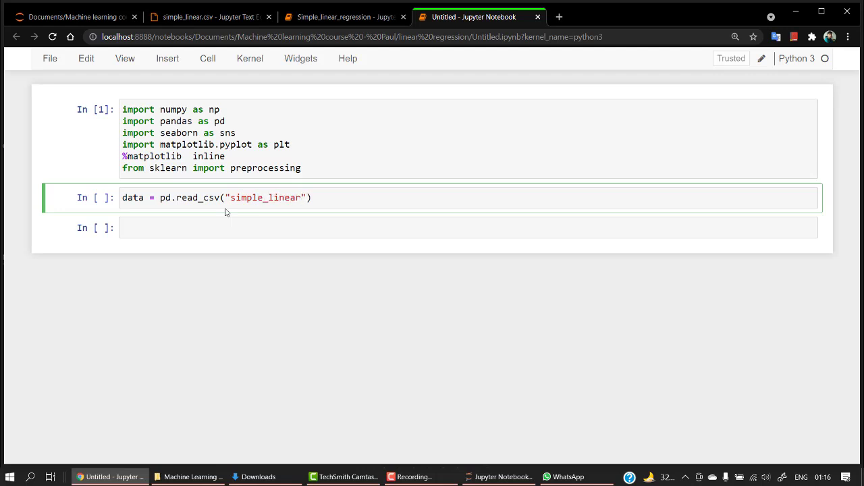
text(.csv)
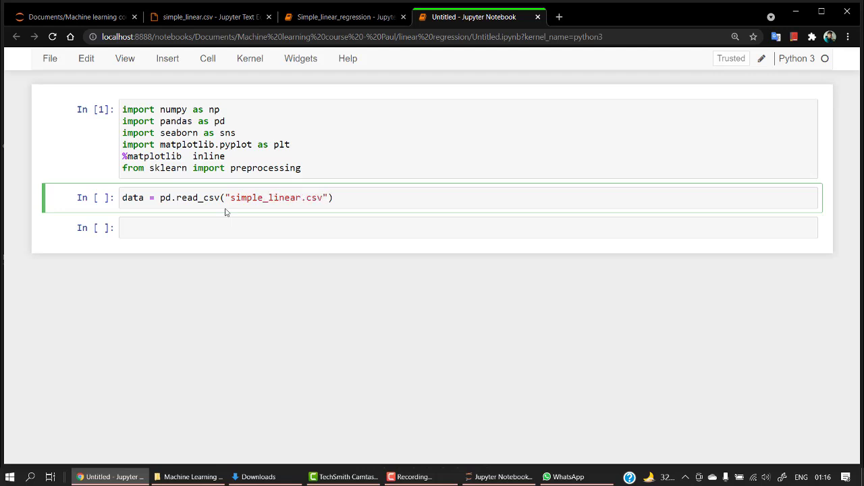
text(data.head()
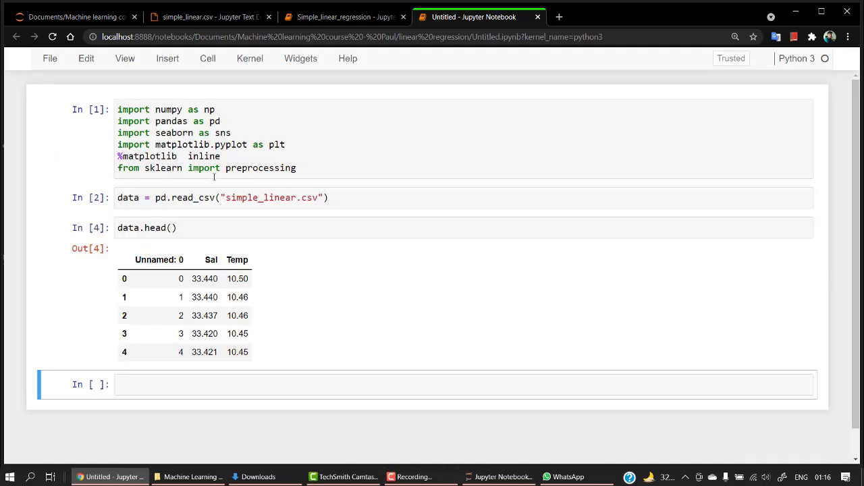
scroll(down, 3)
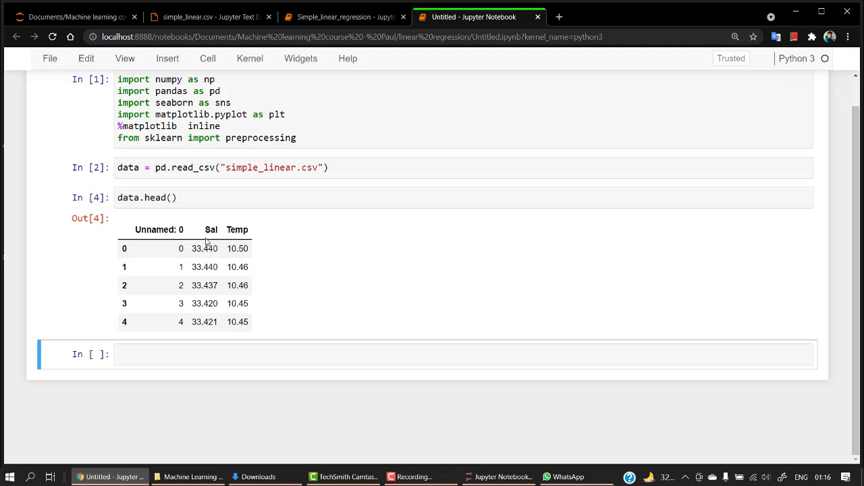
mouse_move(248, 242)
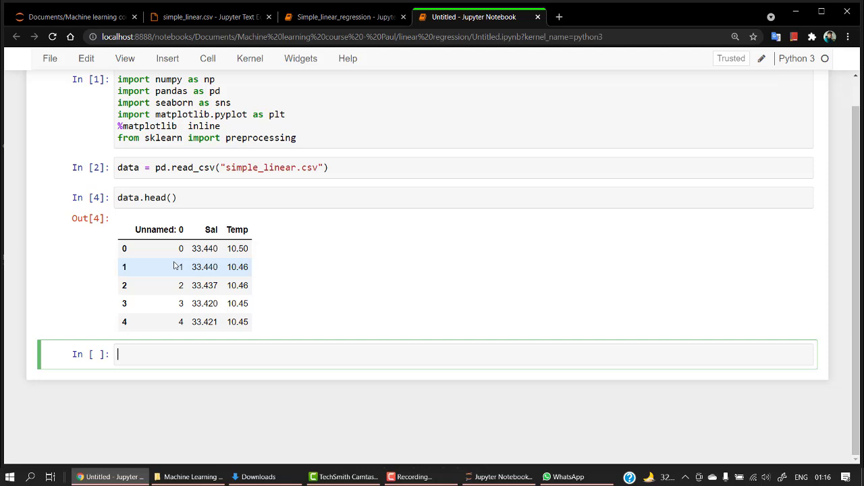
Drop the 'Unnamed: 0' column from data in place with data.drop(columns=..., inplace=True)
text(data.dr)
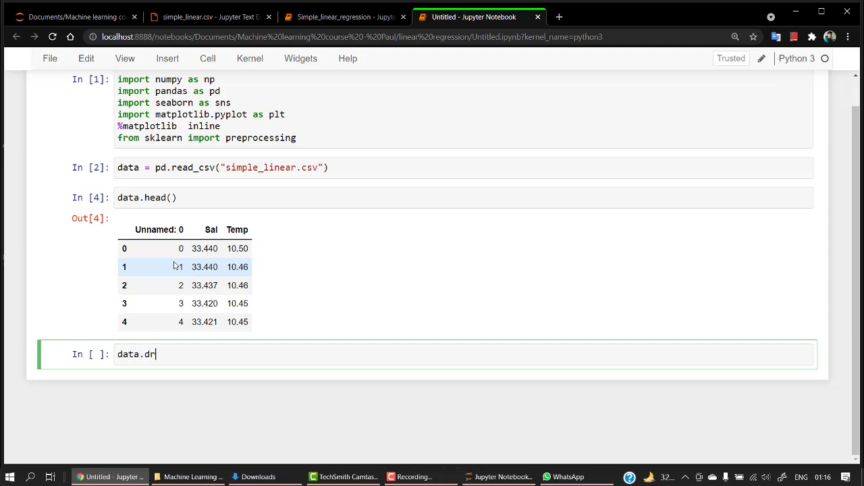
text(op)
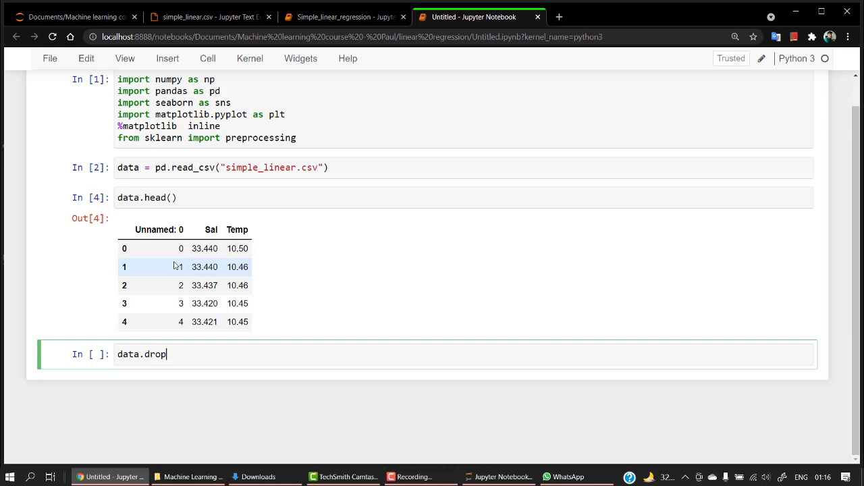
text((columns))
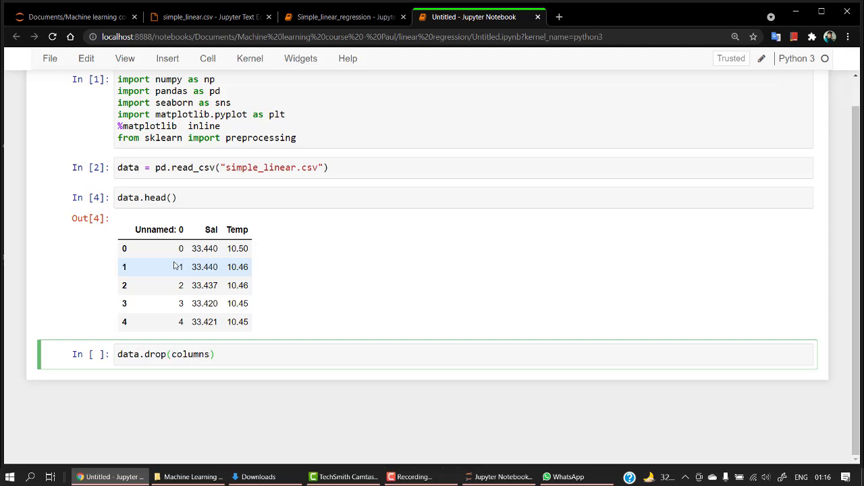
text(=)
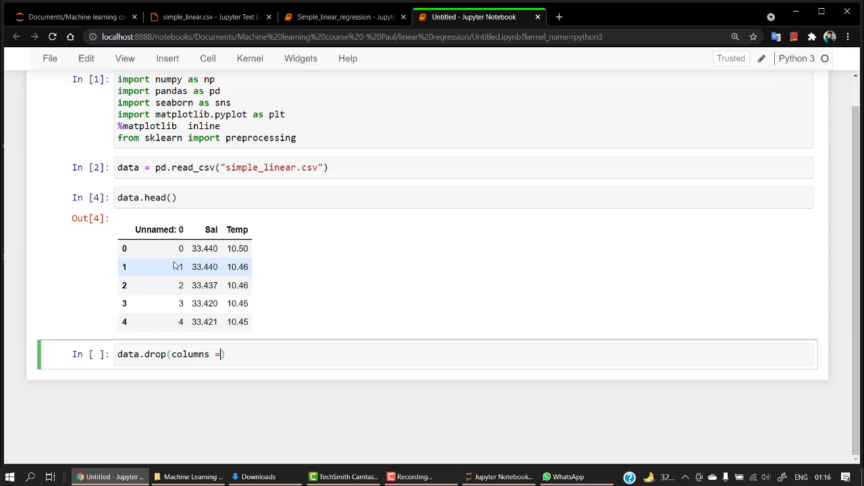
text(')
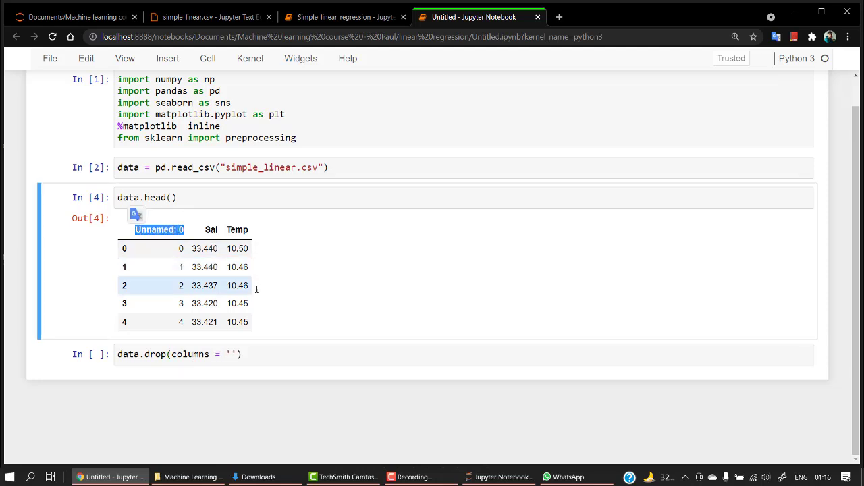
text(Unnamed: 0)
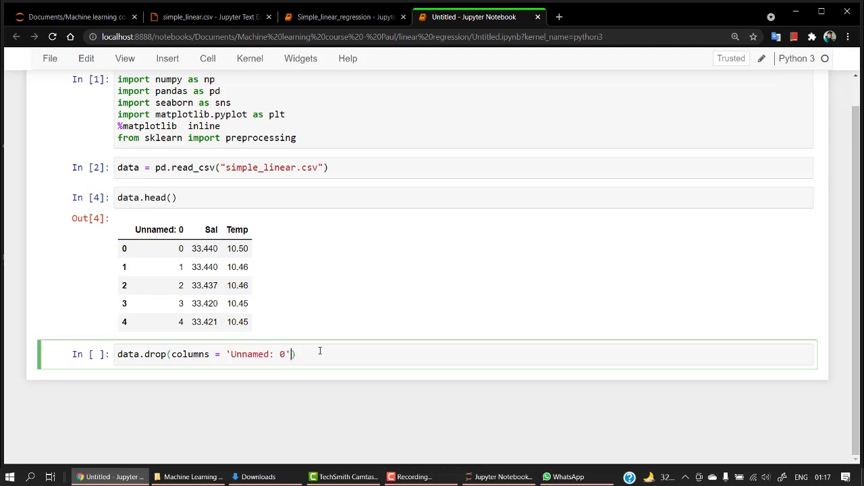
text(,inplace)
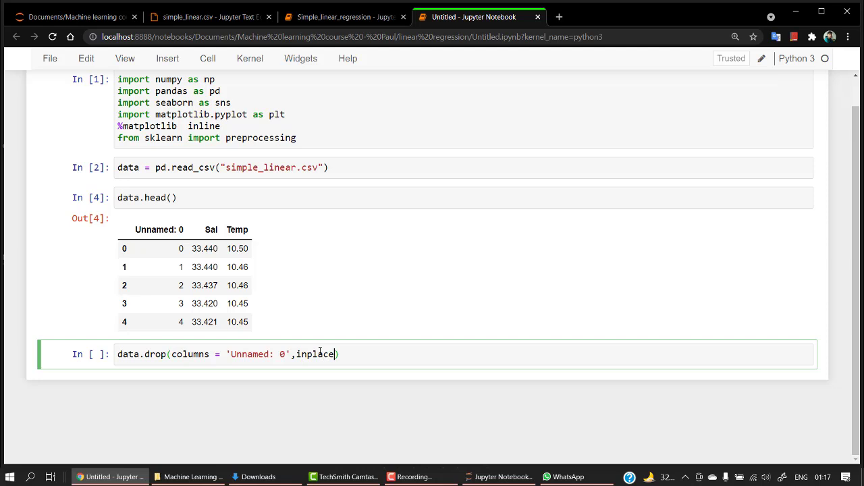
text(= True)
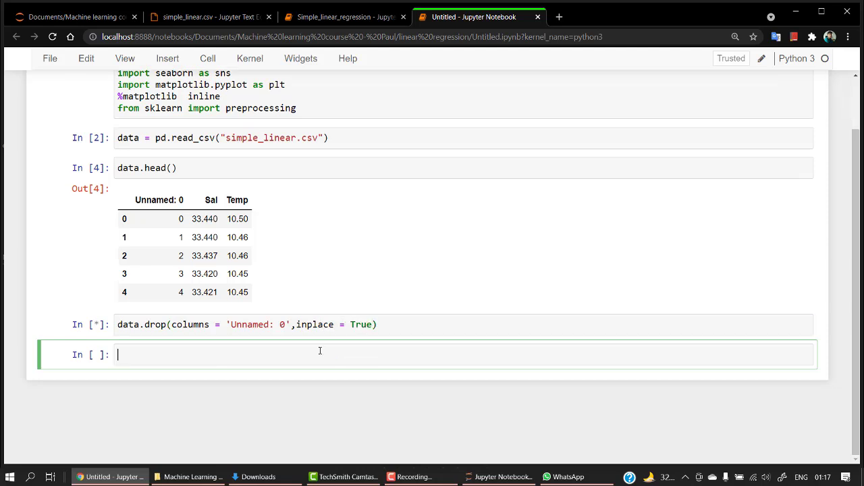
Preview data.head() again showing only Sal and Temp, and move to the empty cell below
text(data)
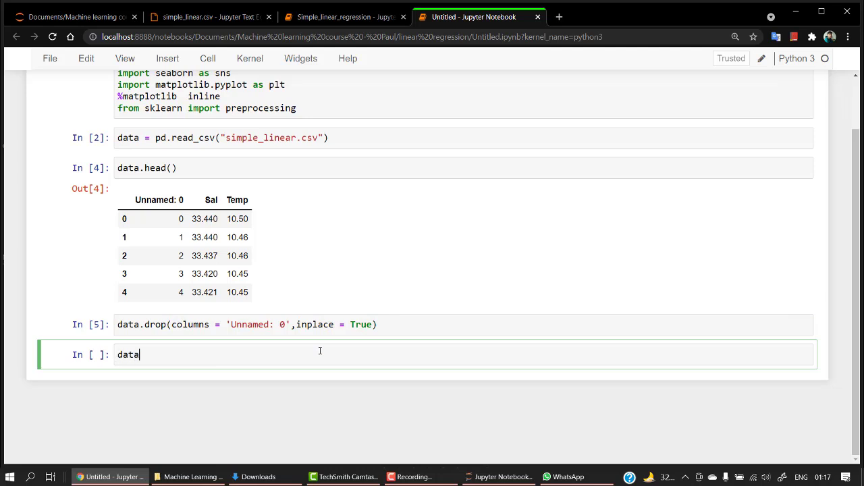
text(.head()
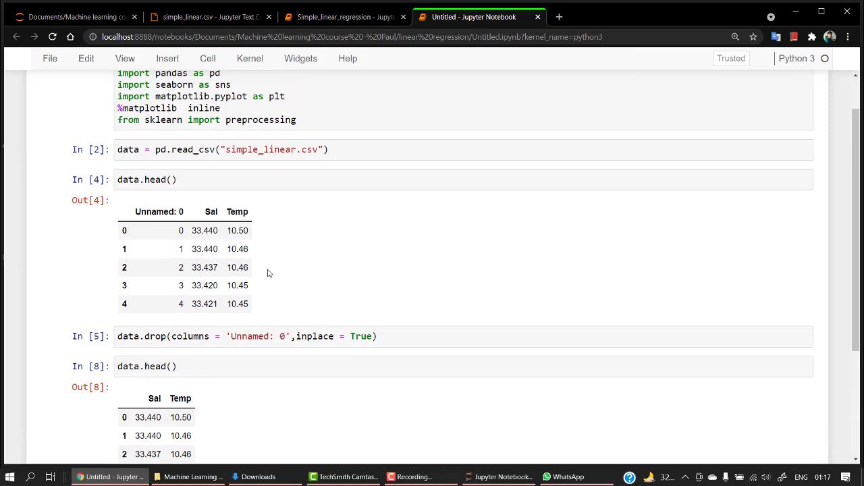
mouse_move(276, 278)
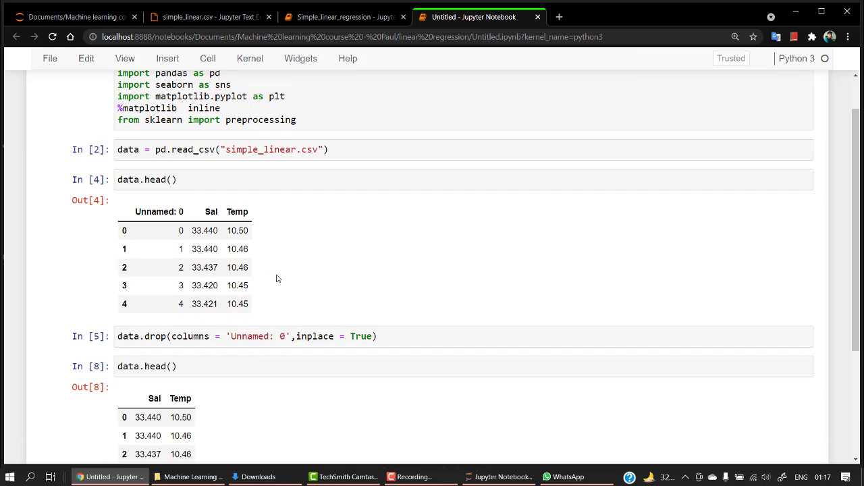
mouse_move(284, 279)
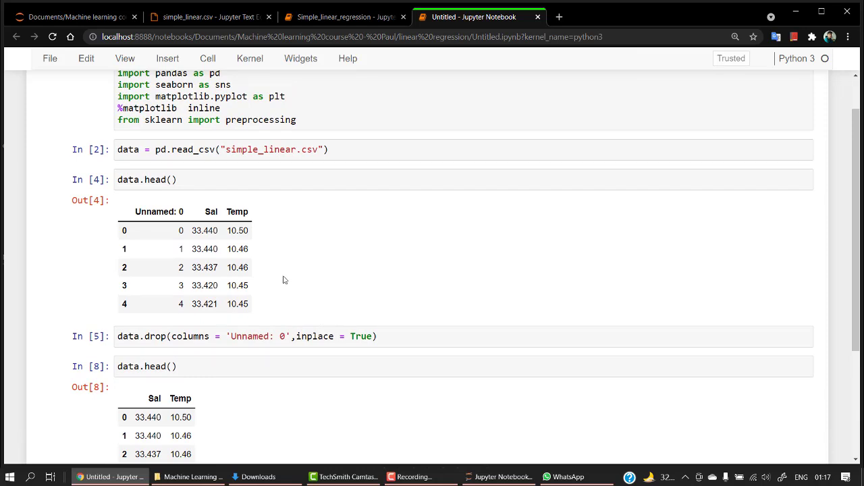
mouse_move(286, 283)
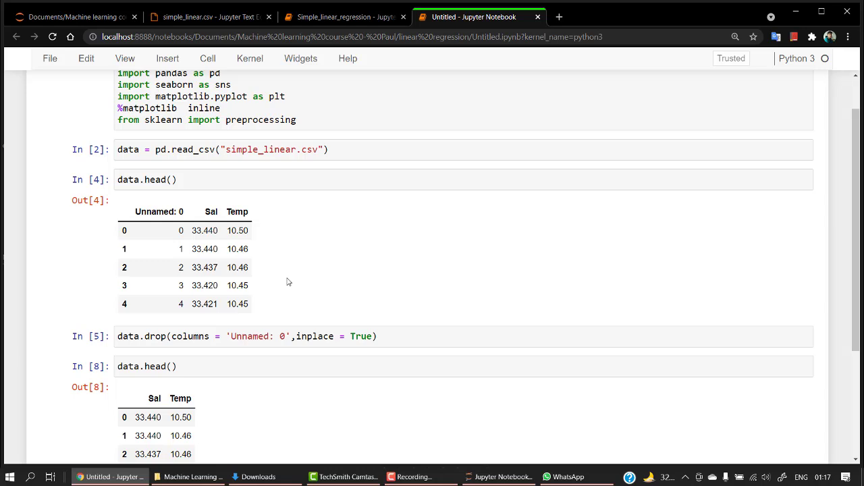
scroll(down, 3)
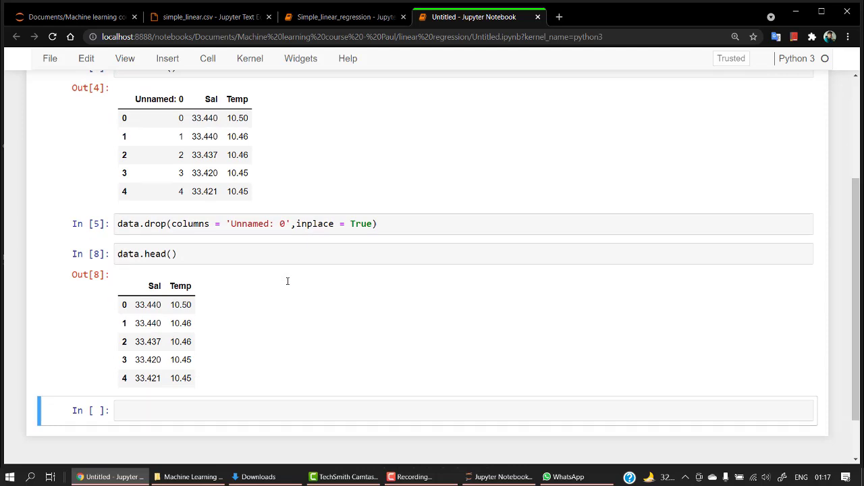
scroll(down, 3)
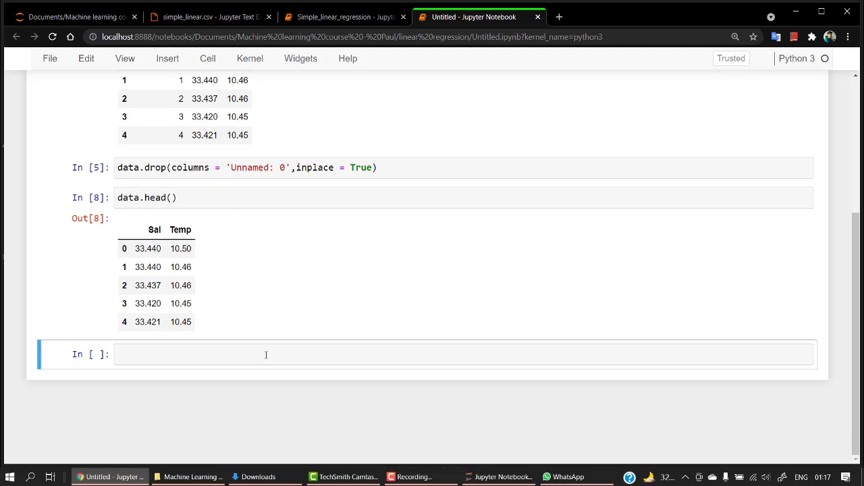
click(265, 354)
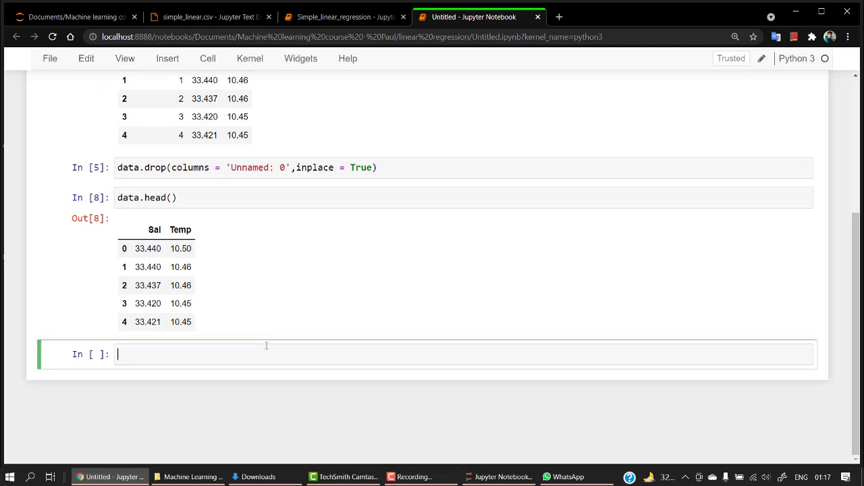
text(dad)
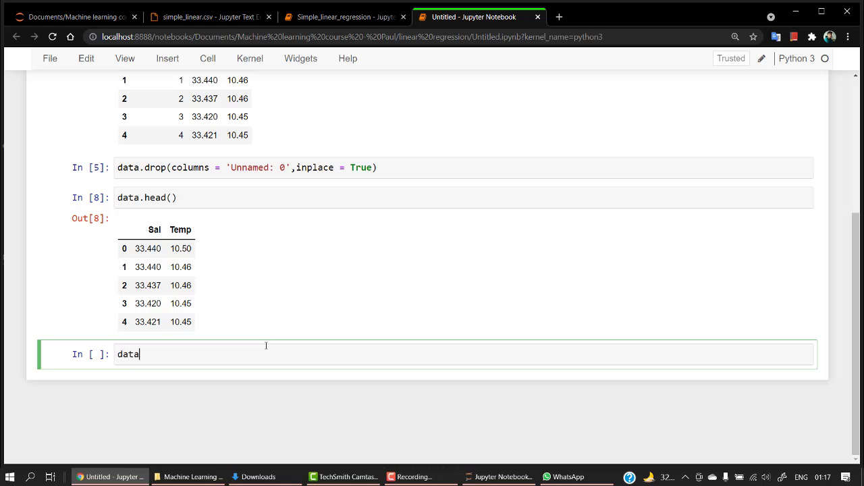
text(.des)
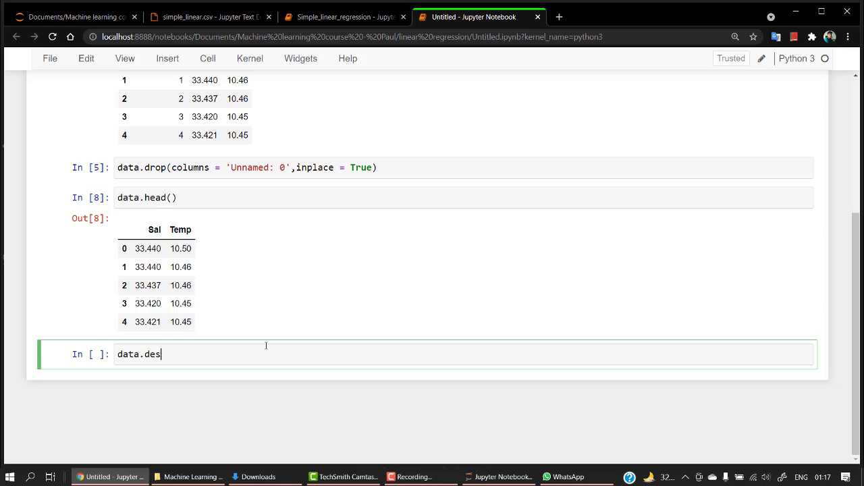
text(cribe())
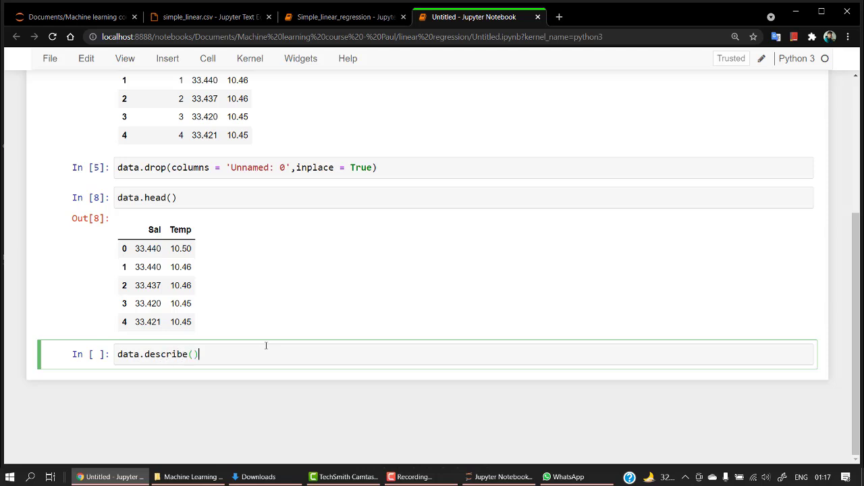
key(shift+enter)
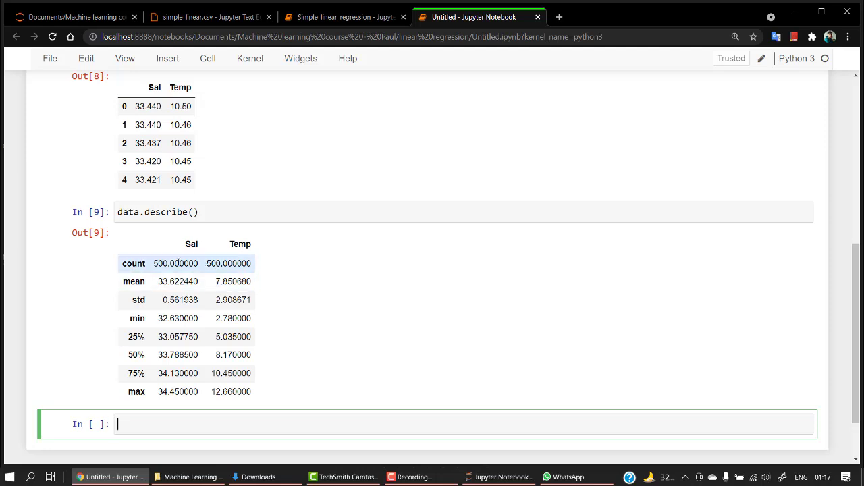
mouse_move(179, 277)
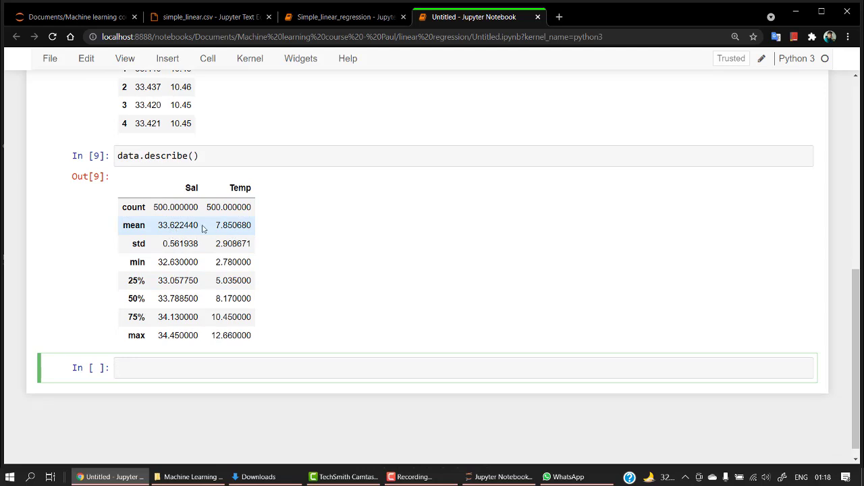
mouse_move(224, 227)
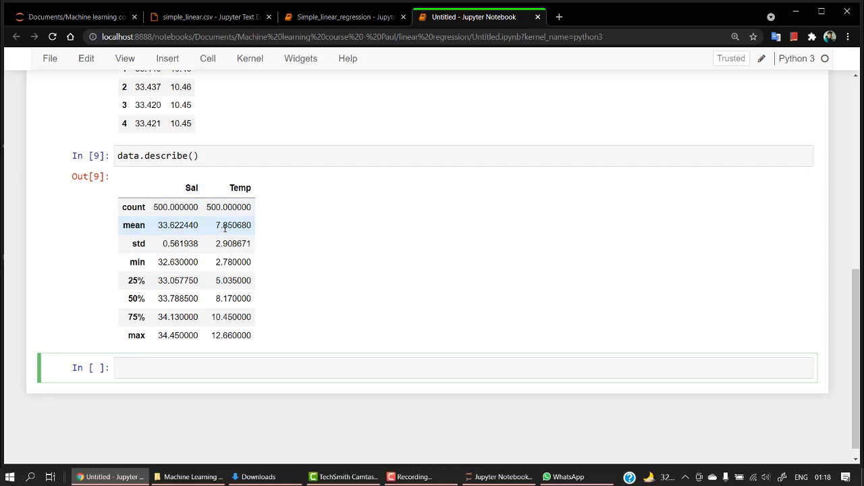
mouse_move(202, 254)
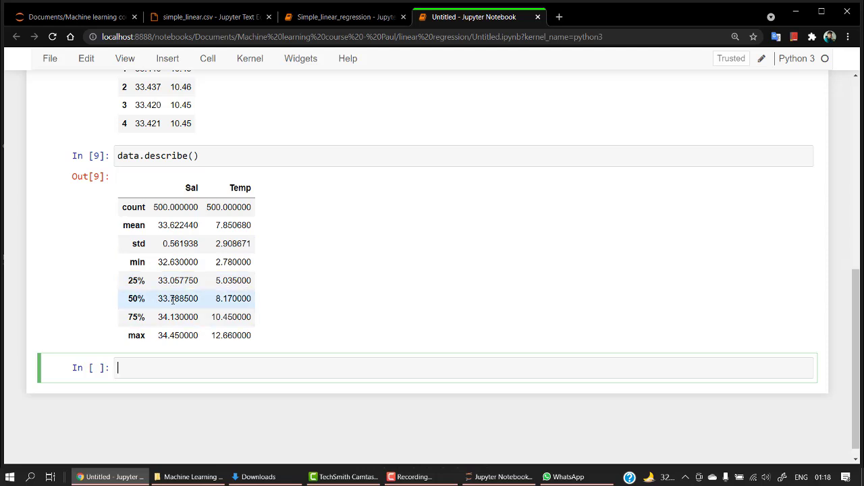
mouse_move(160, 316)
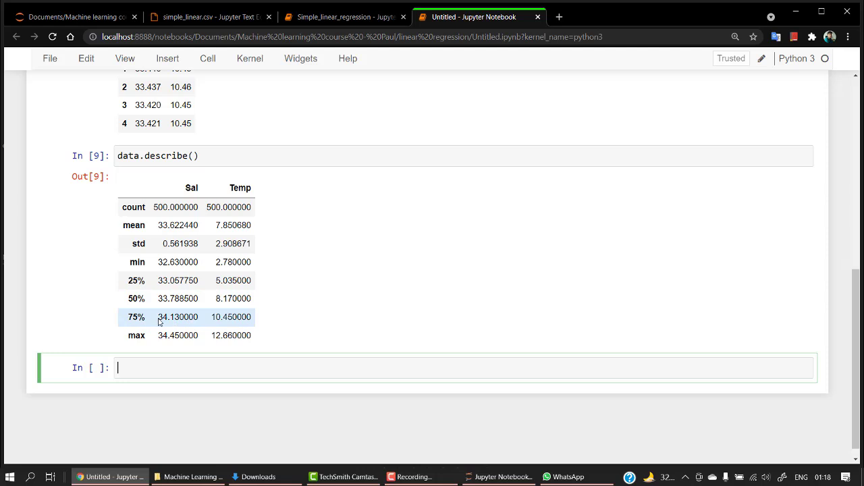
mouse_move(162, 322)
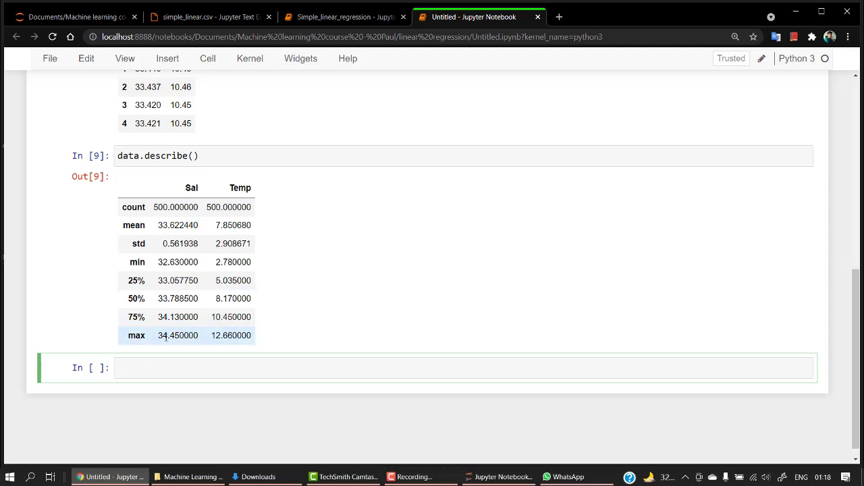
mouse_move(143, 310)
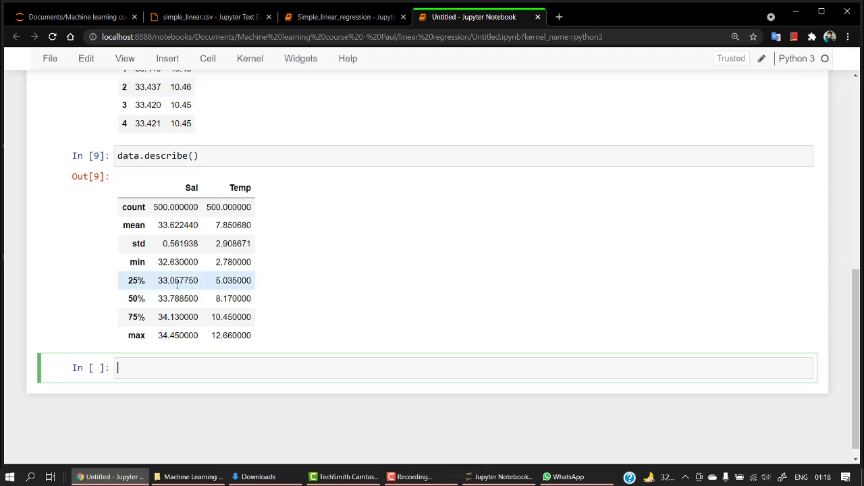
scroll(up, 3)
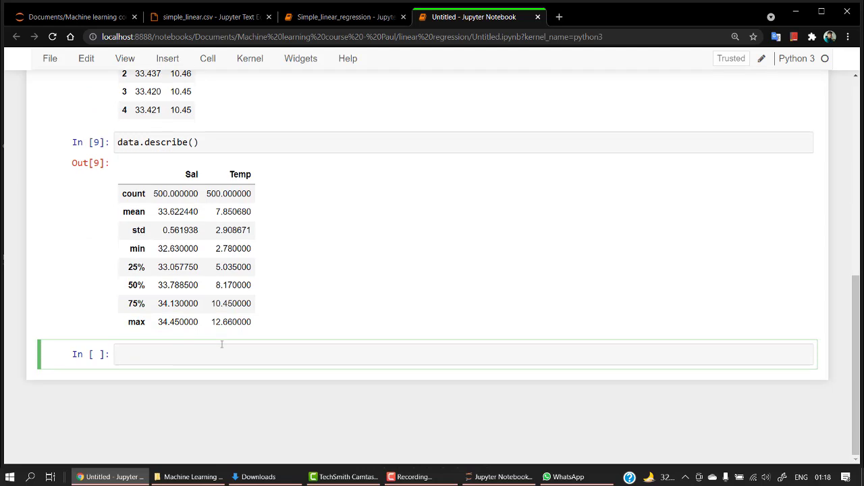
Run plt.scatter('Sal','Temp',data=data) to chart Sal against Temp, then save the notebook
text(plt)
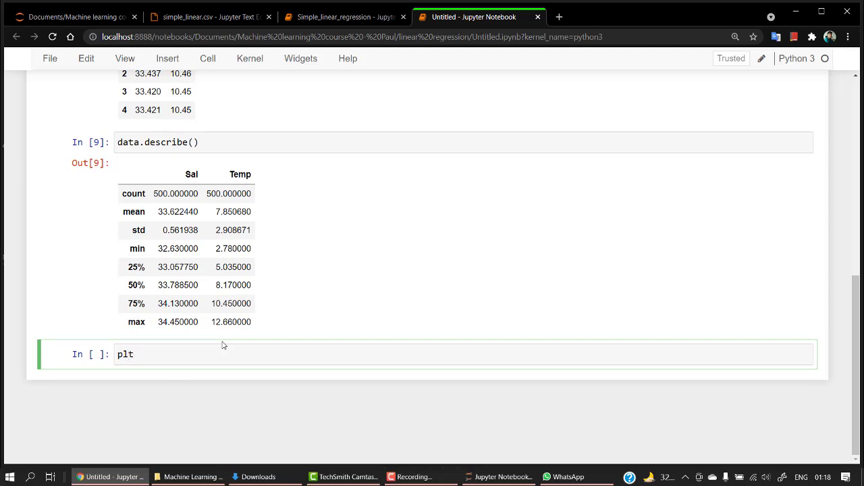
text(.scatte)
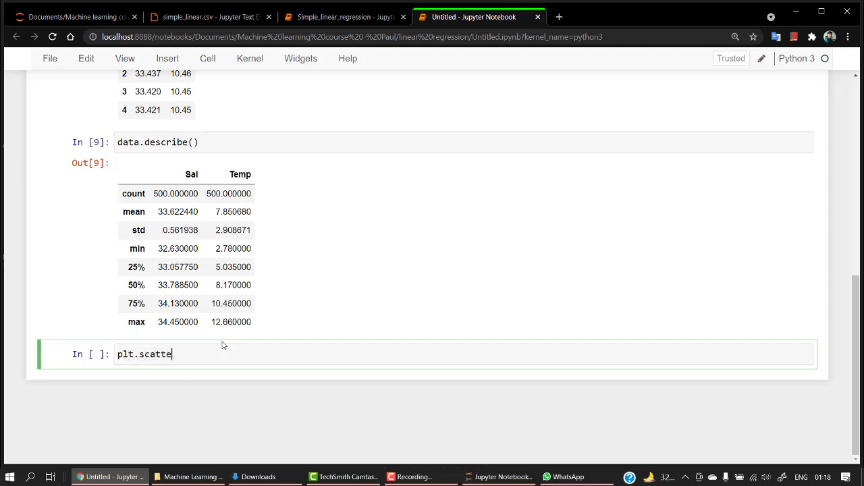
text(r)
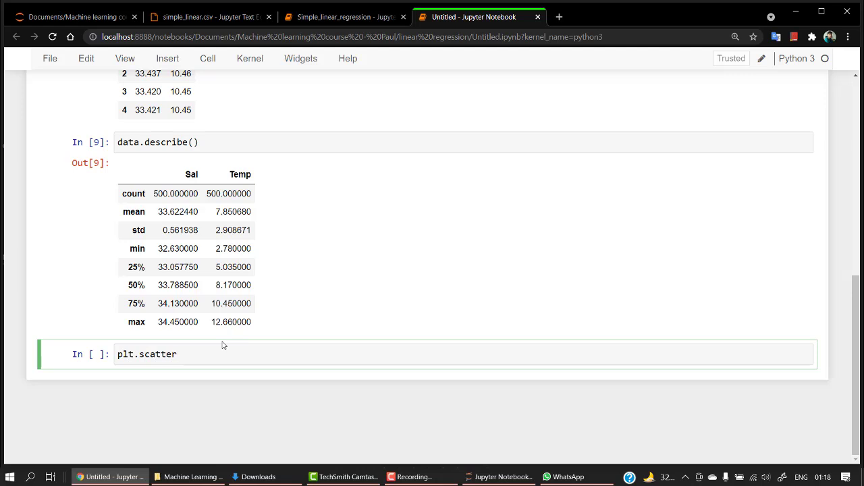
text((''))
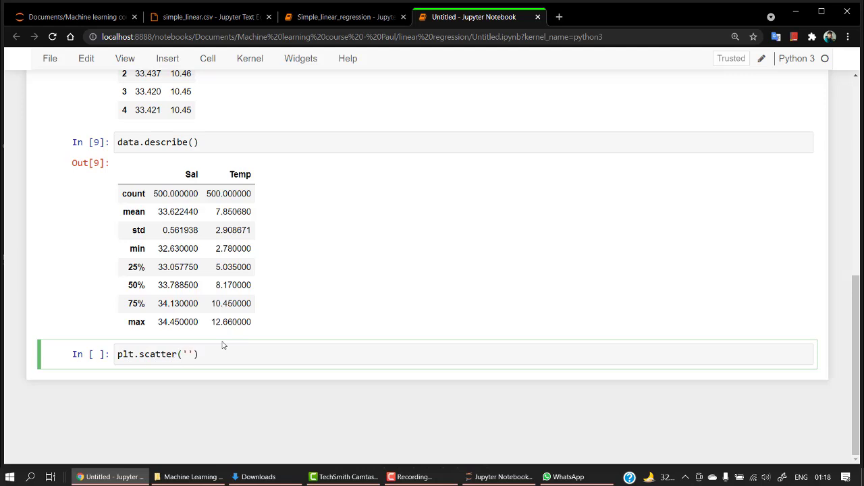
text(Sal)
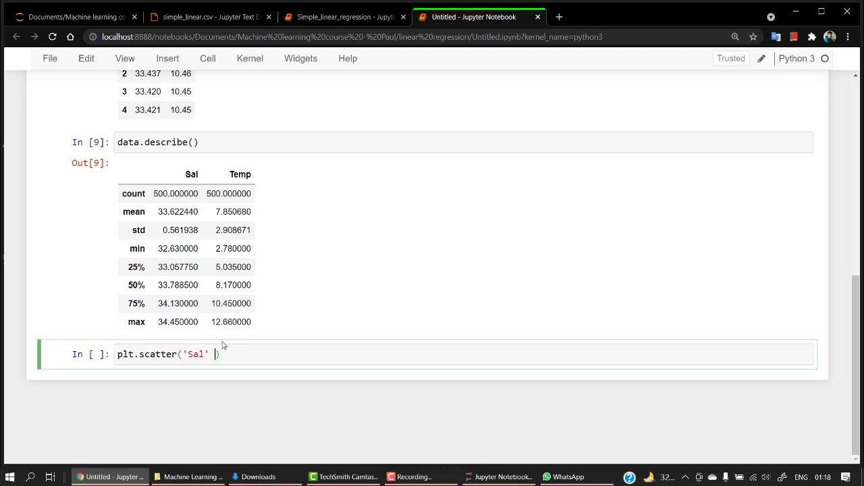
text(,'')
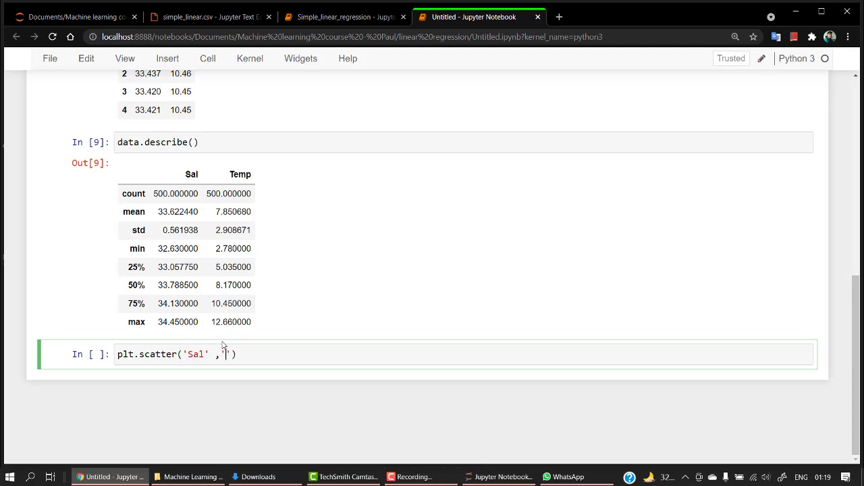
text(Temp)
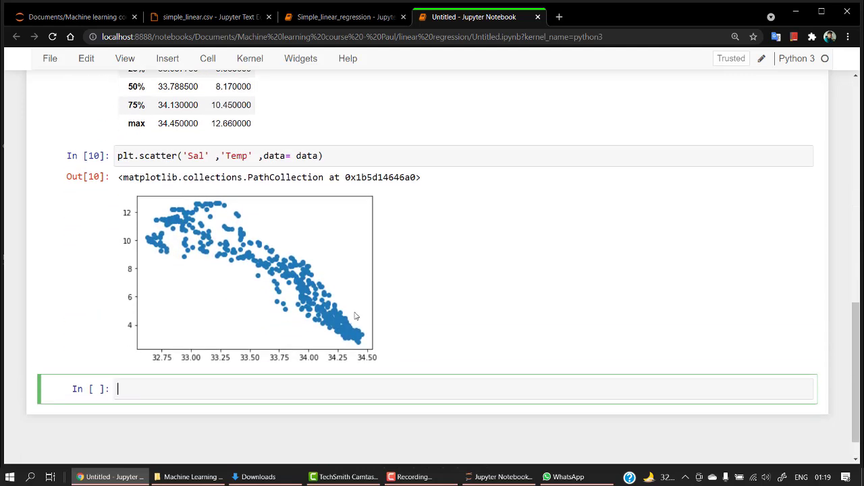
scroll(down, 3)
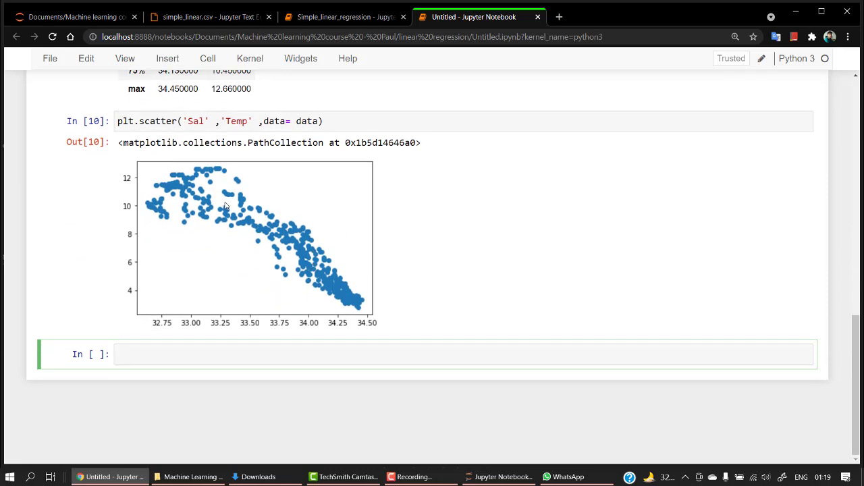
mouse_move(293, 257)
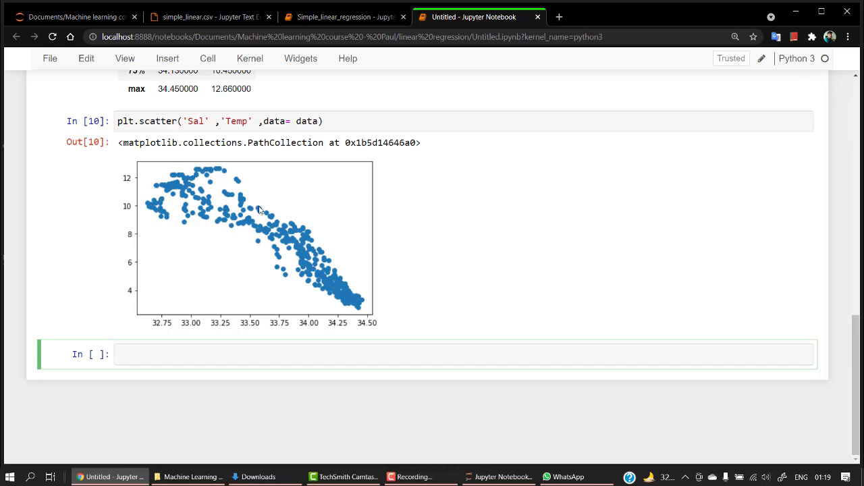
scroll(down, 3)
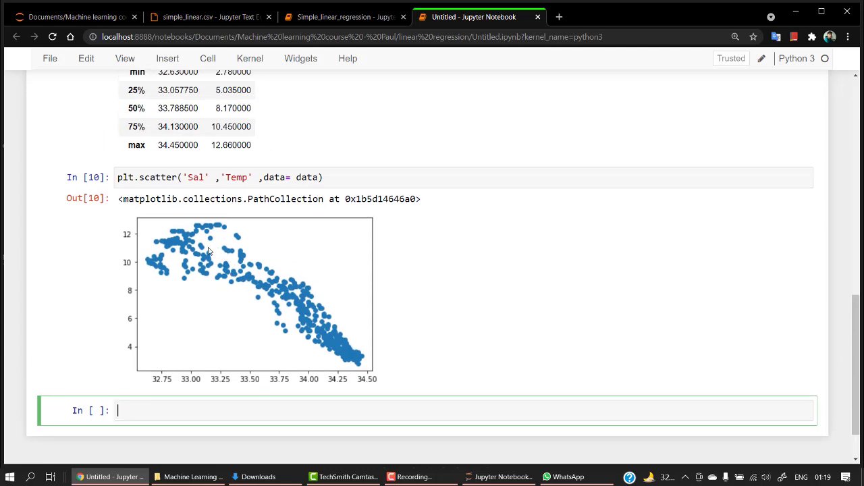
key(ctrl+s)
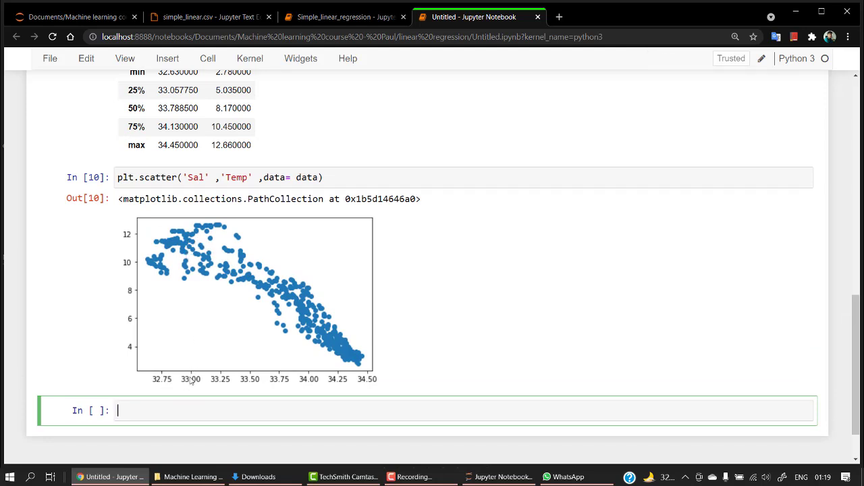
Add plt.xlabel("SAL") to the scatter cell and begin a plt.ylabel line
scroll(down, 3)
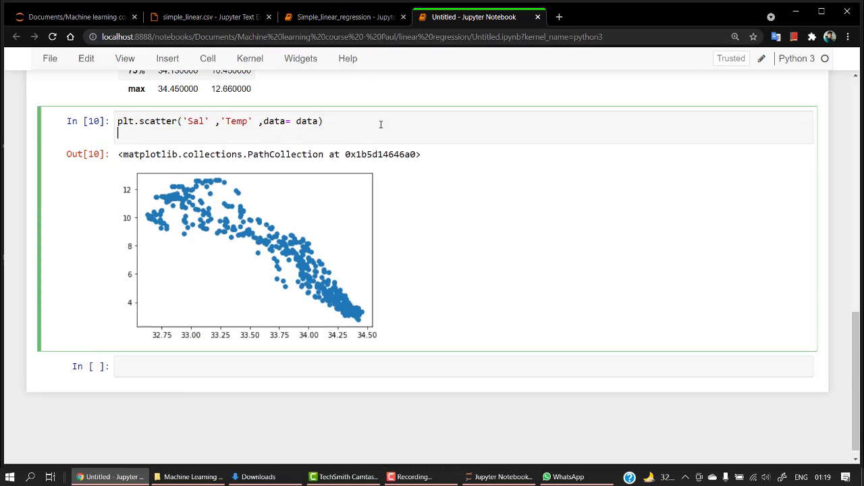
text(plt.x)
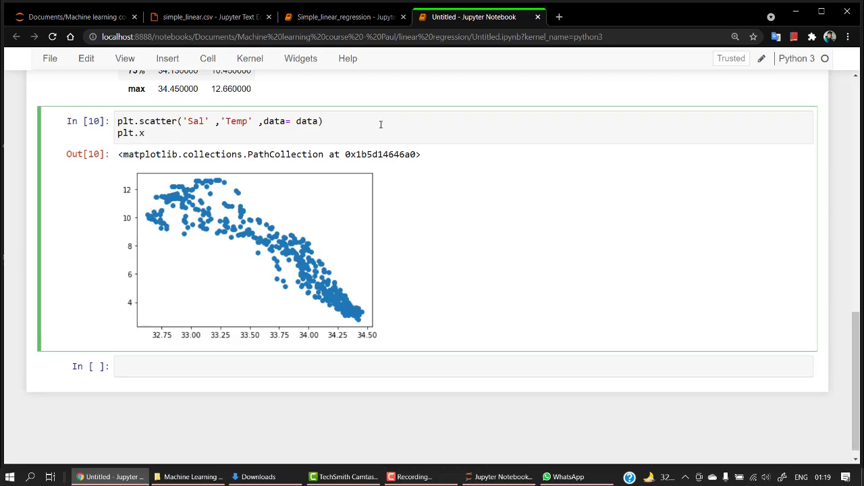
text(label('SA)
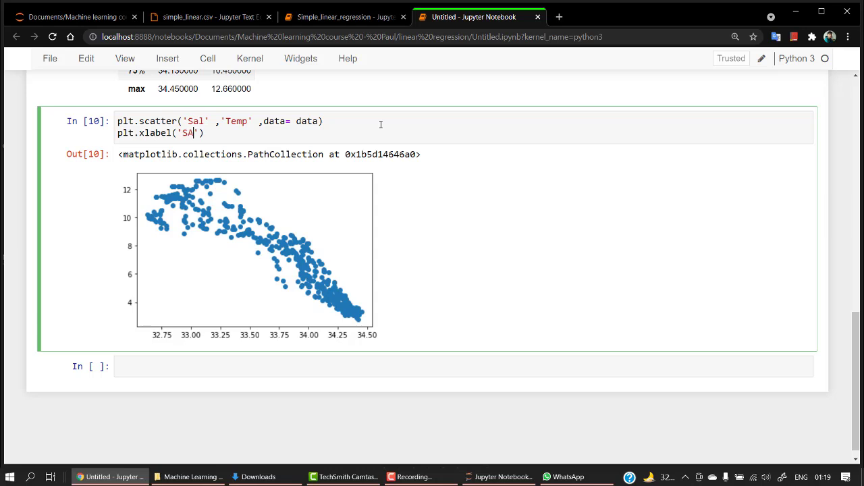
text(L)
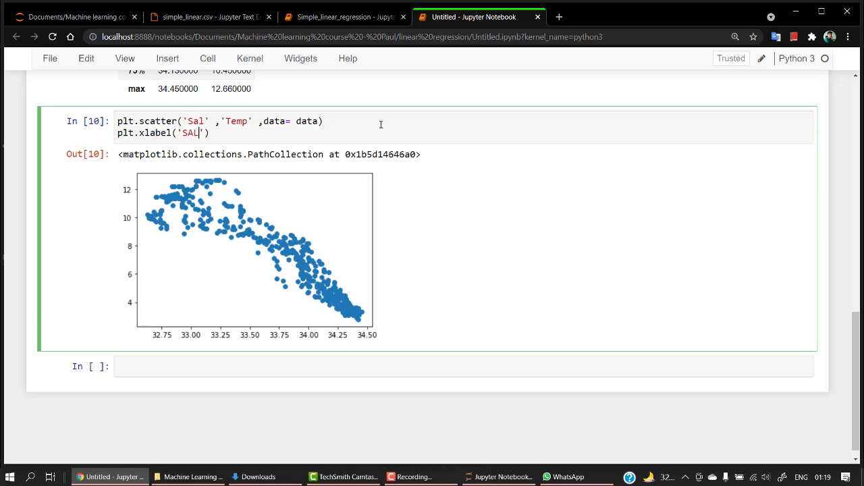
text(plt)
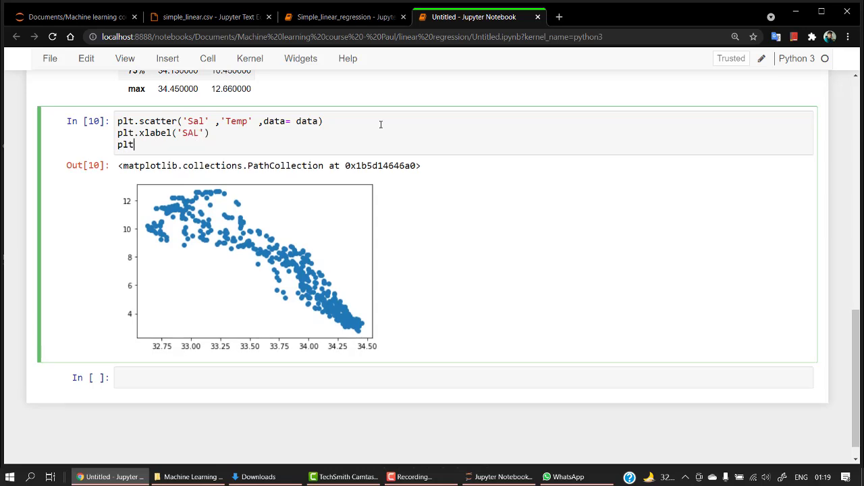
text(.ylabel('Temp)
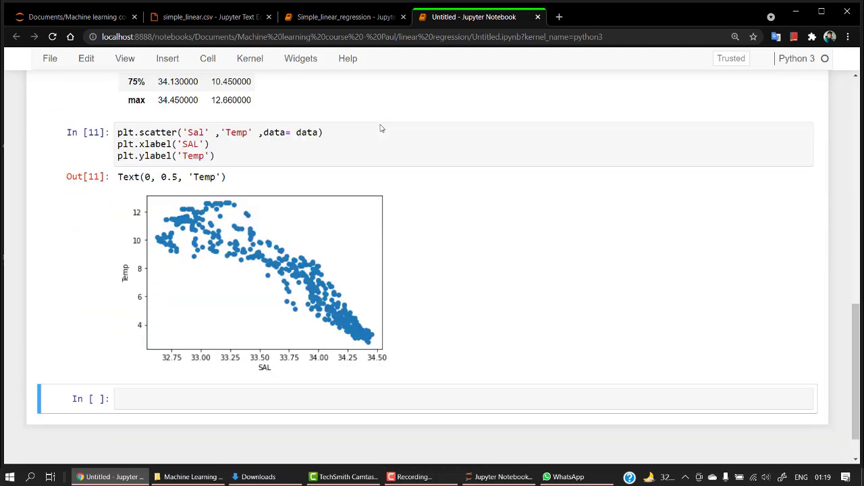
mouse_move(222, 209)
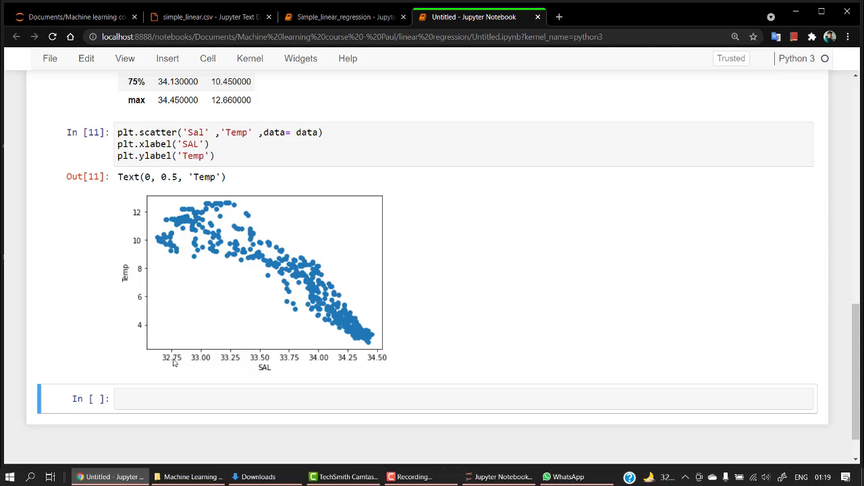
mouse_move(198, 289)
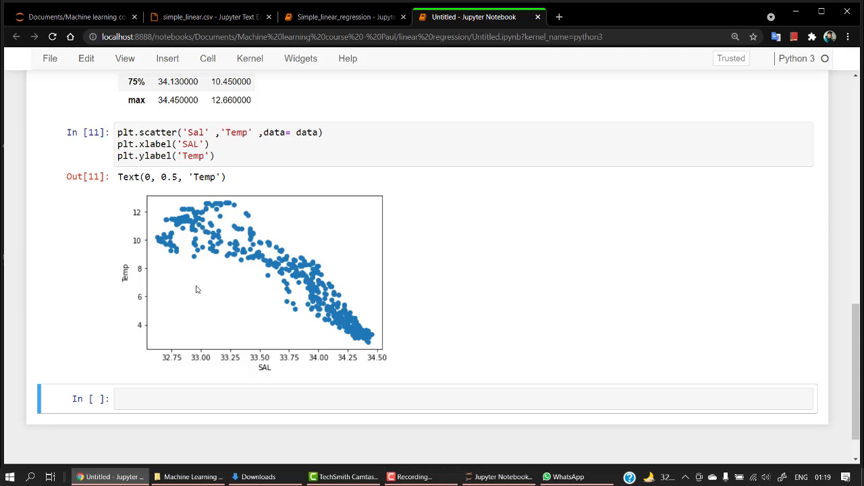
mouse_move(163, 367)
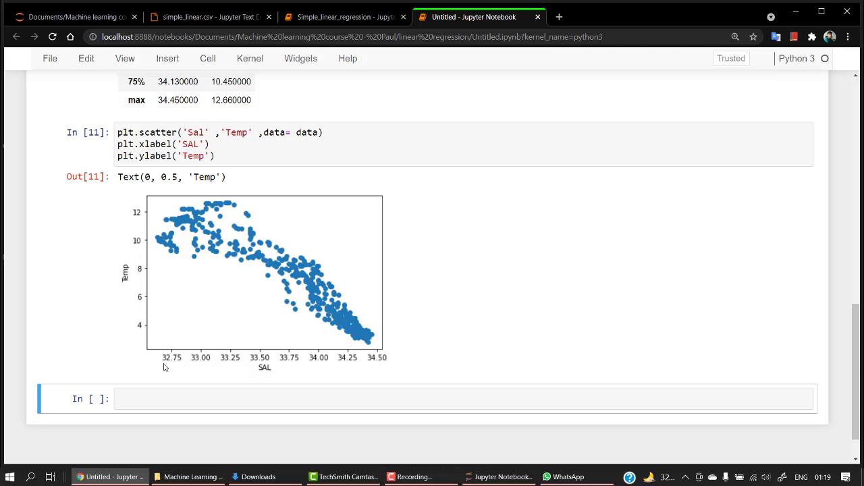
mouse_move(107, 243)
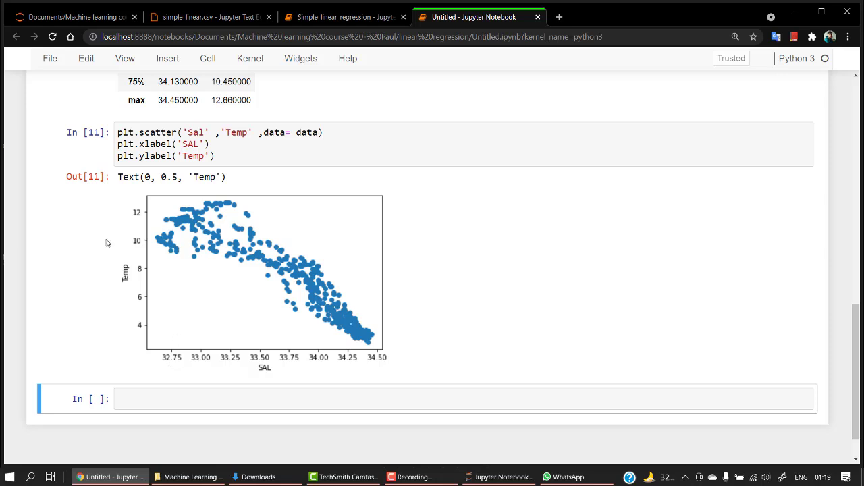
mouse_move(186, 286)
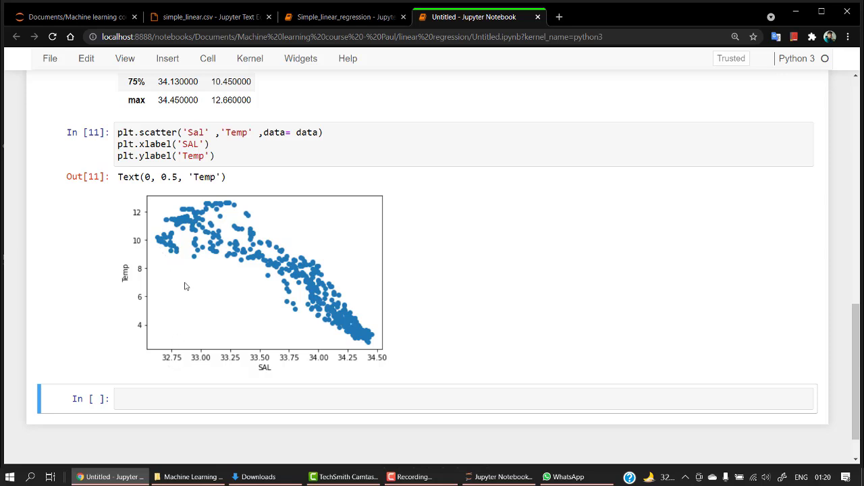
mouse_move(194, 299)
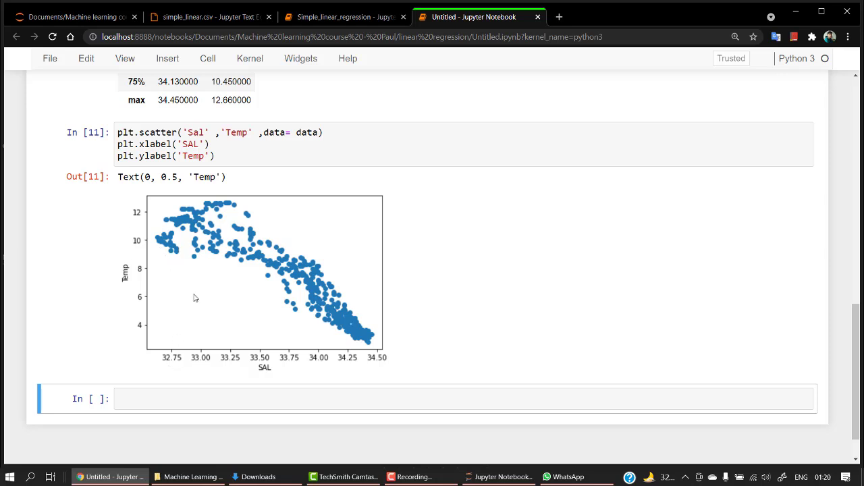
mouse_move(202, 299)
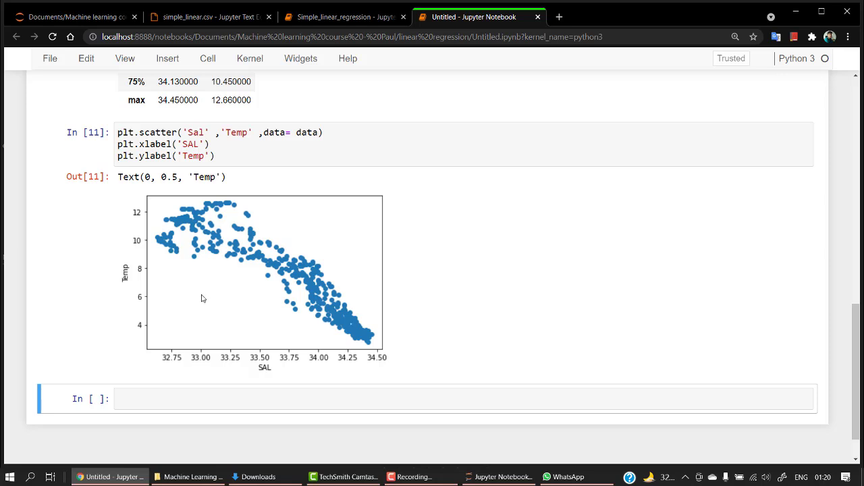
mouse_move(267, 310)
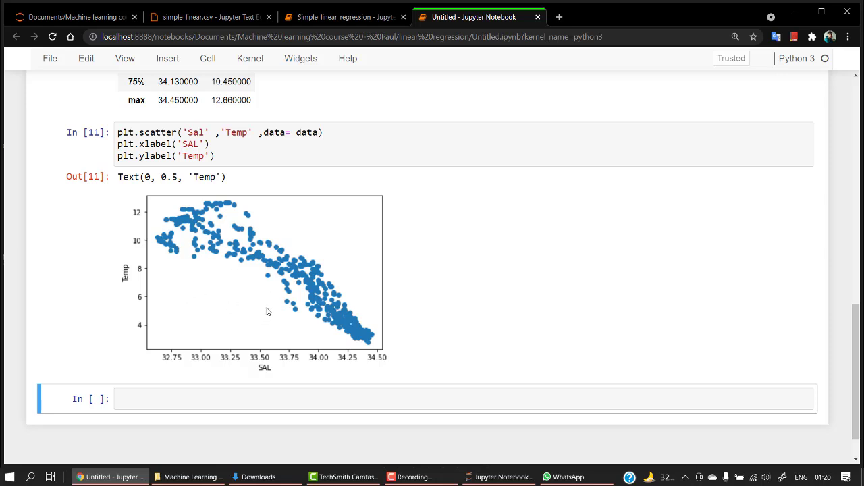
scroll(down, 3)
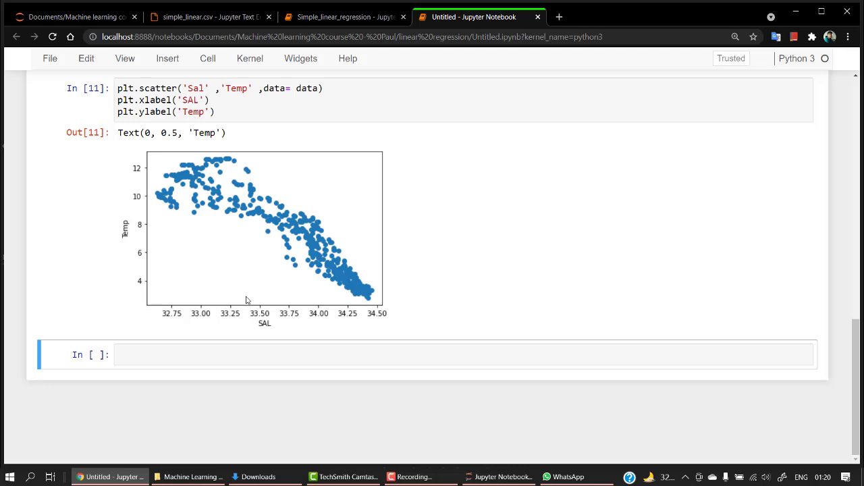
mouse_move(208, 293)
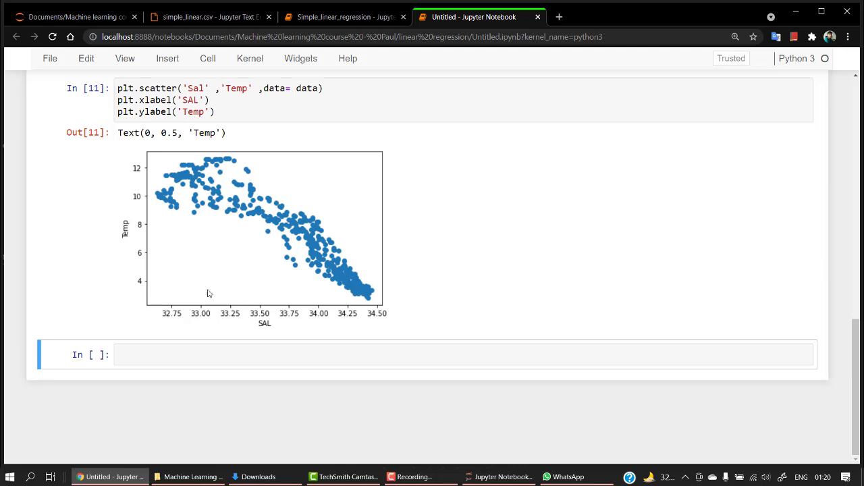
mouse_move(471, 323)
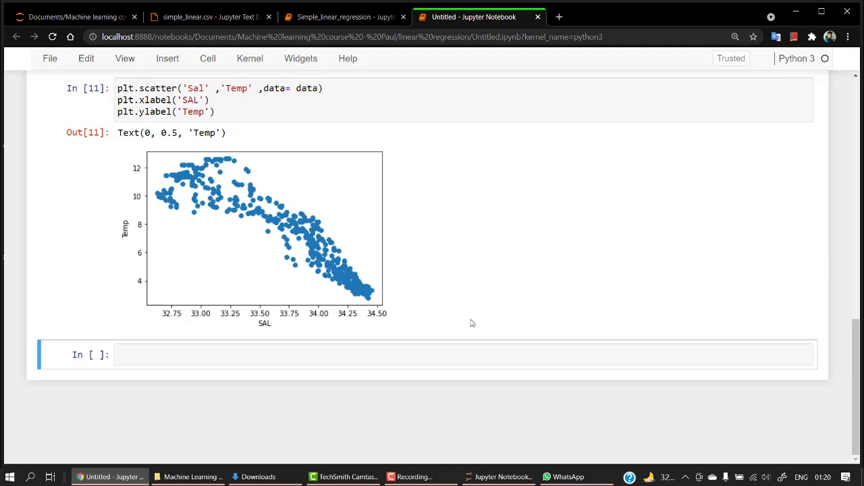
click(232, 354)
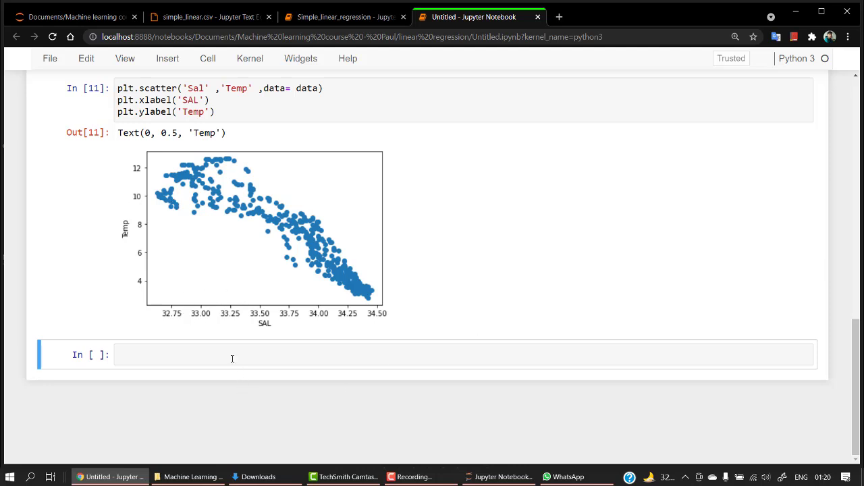
click(232, 353)
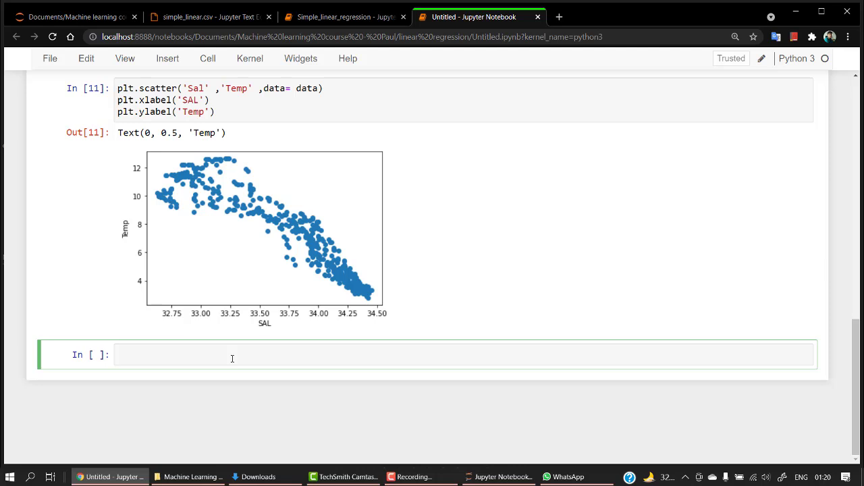
Write data.fillna(method='ffill', inplace=True) to forward-fill missing values
text(data)
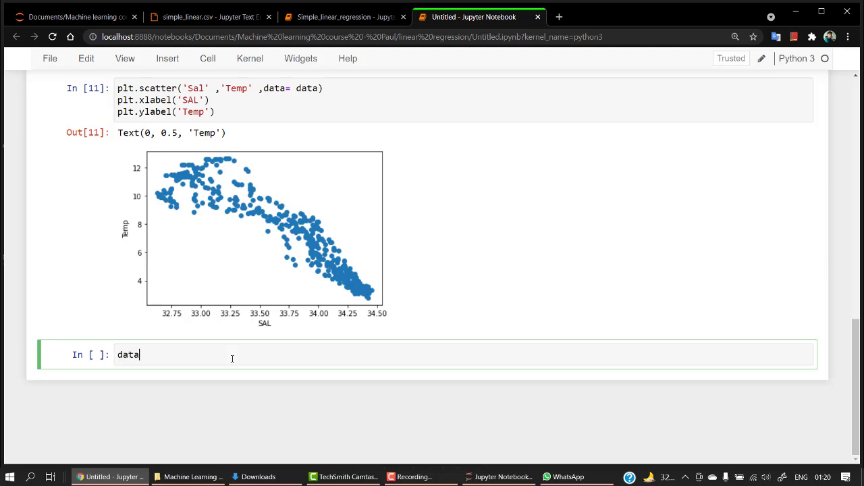
text(.fill)
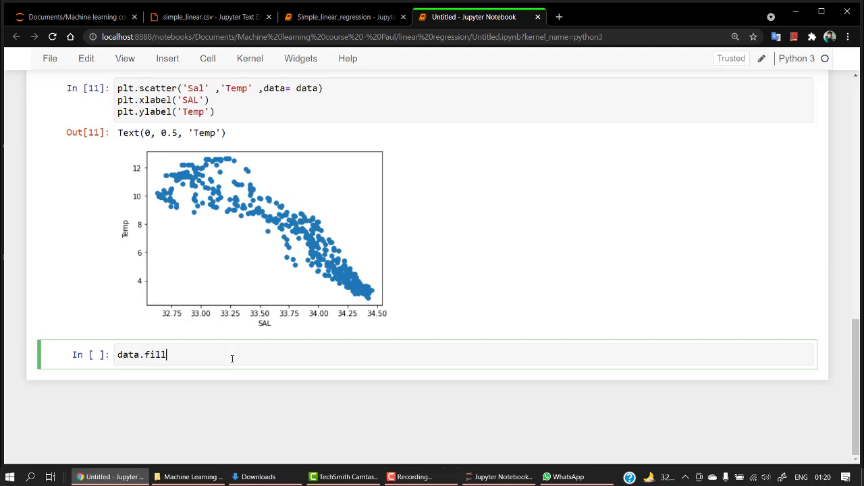
text(na)
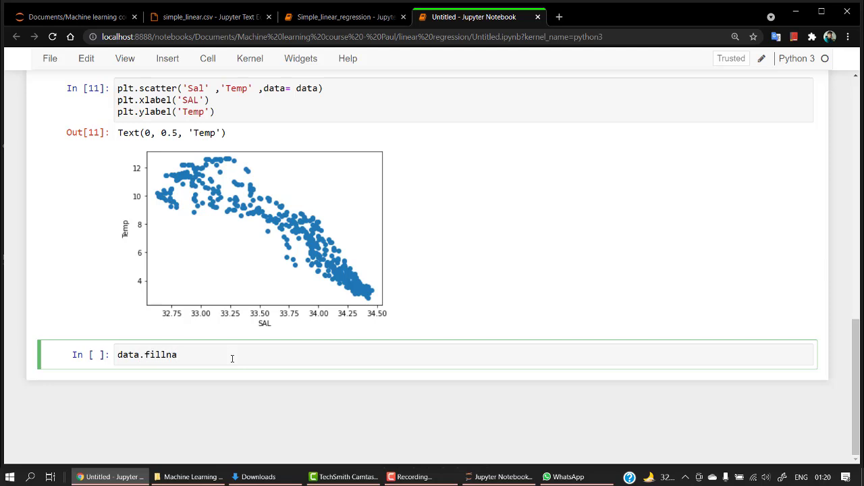
text((method =)
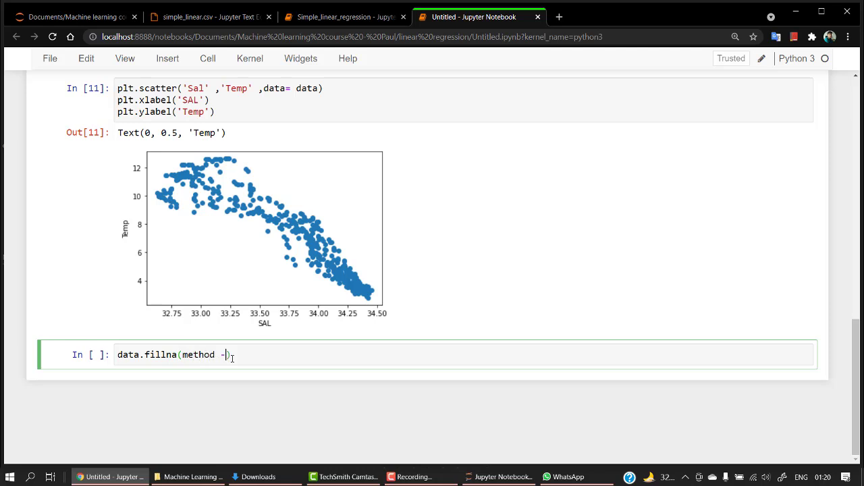
text('ffill')
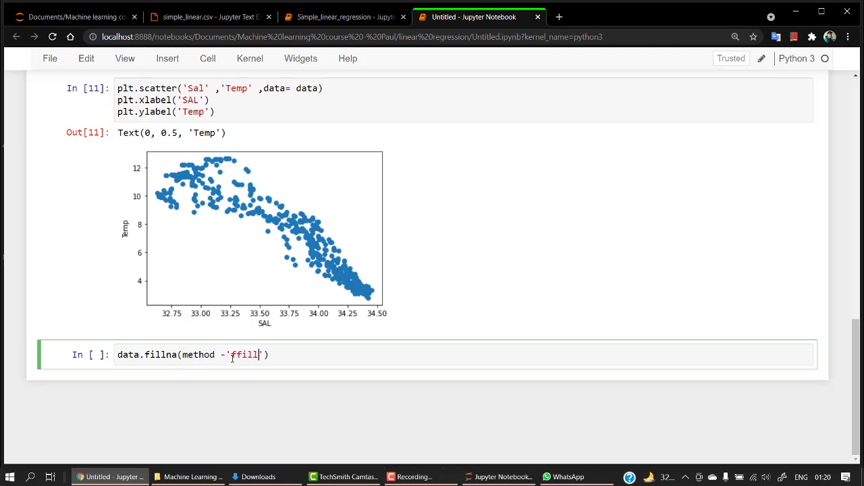
text(,)
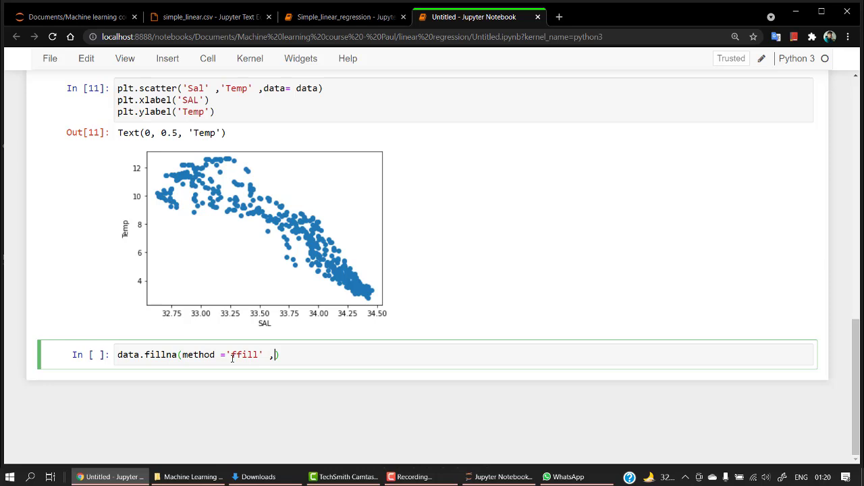
text(inplace)
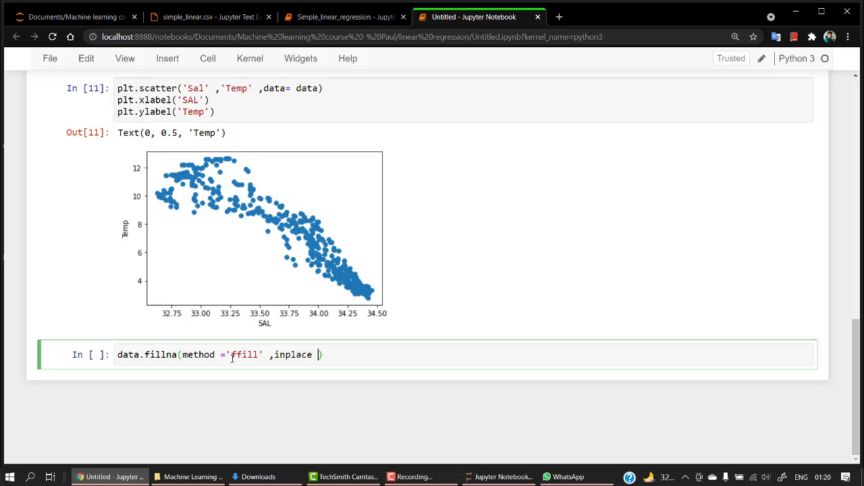
text(= True))
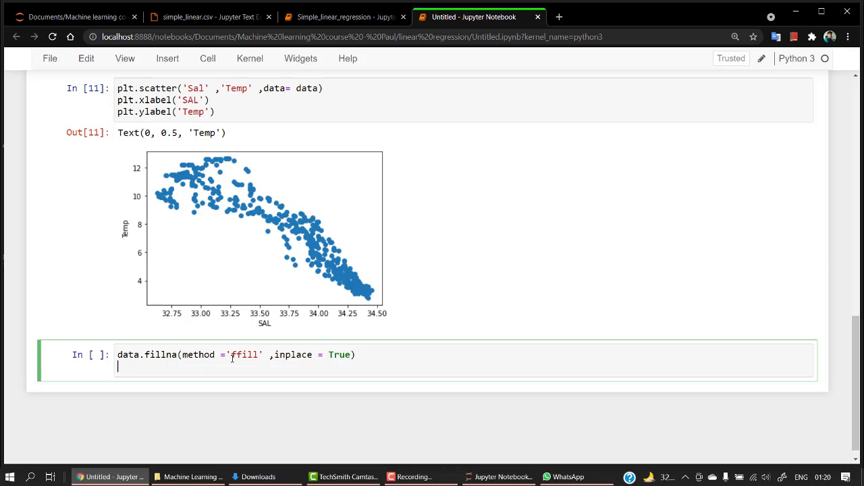
Add data.dropna(inplace=True) and insert a new empty cell below the cleaning code
text(data)
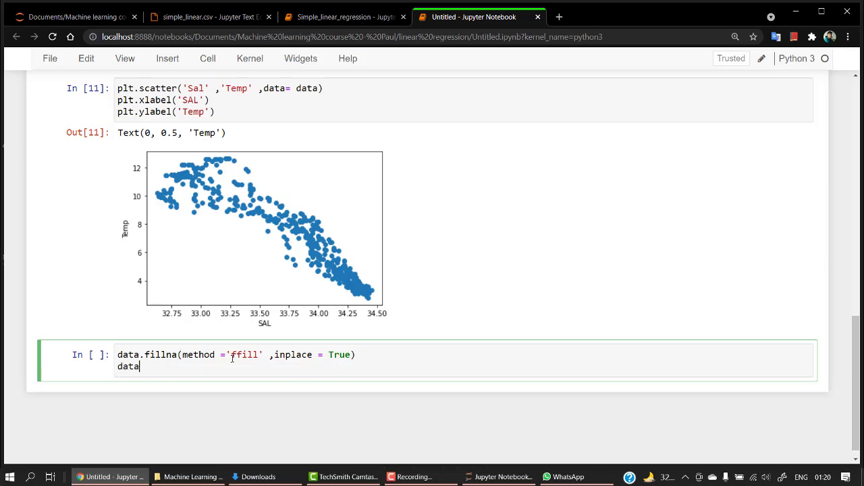
text(.dropna)
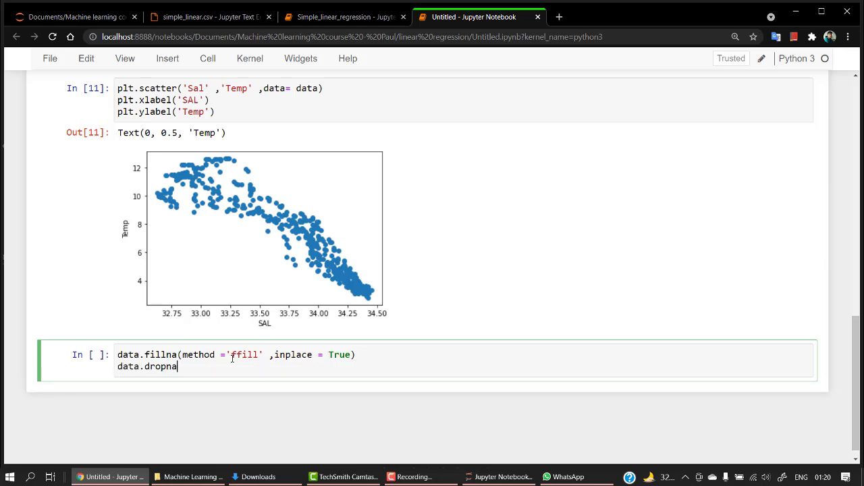
text(())
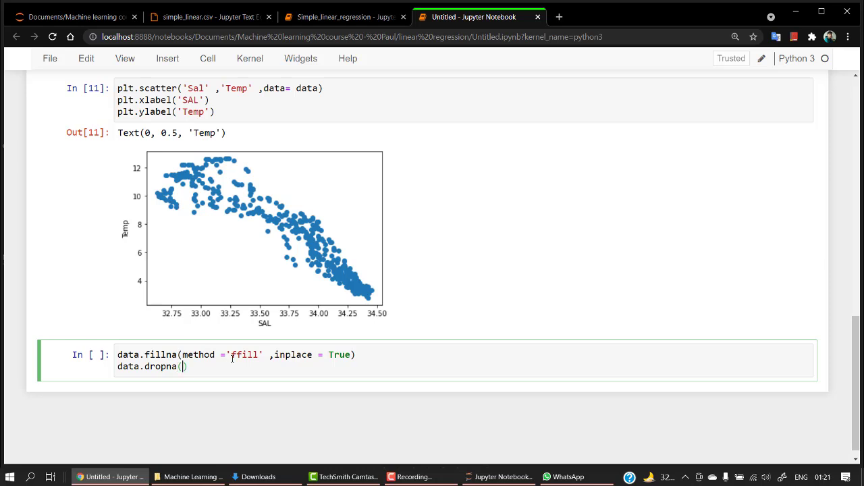
text(inplace = True)
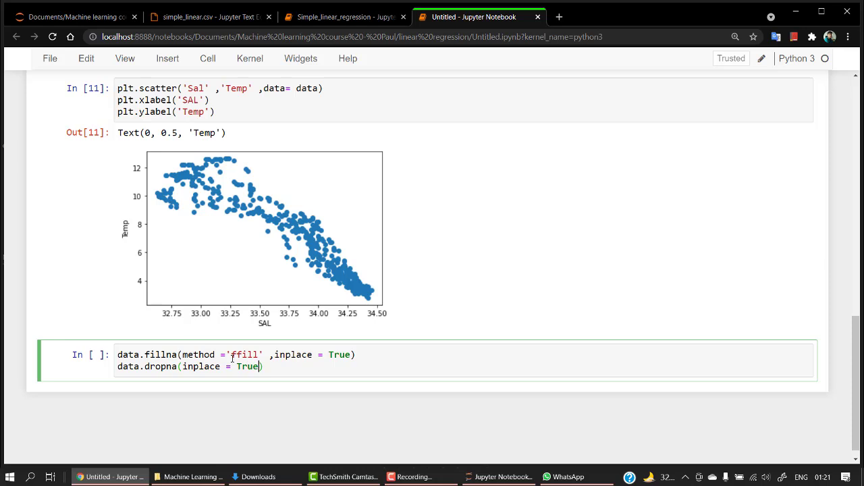
key(shift+enter)
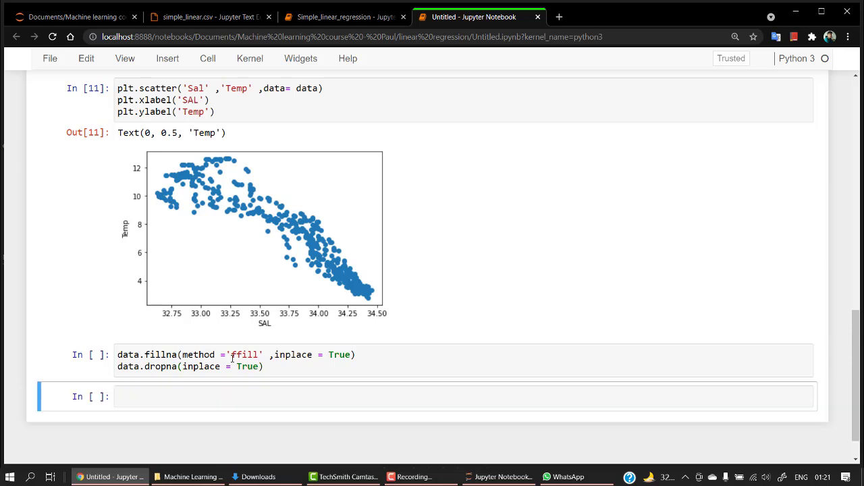
Scroll through the added empty cells and save the notebook with Ctrl+S
scroll(down, 3)
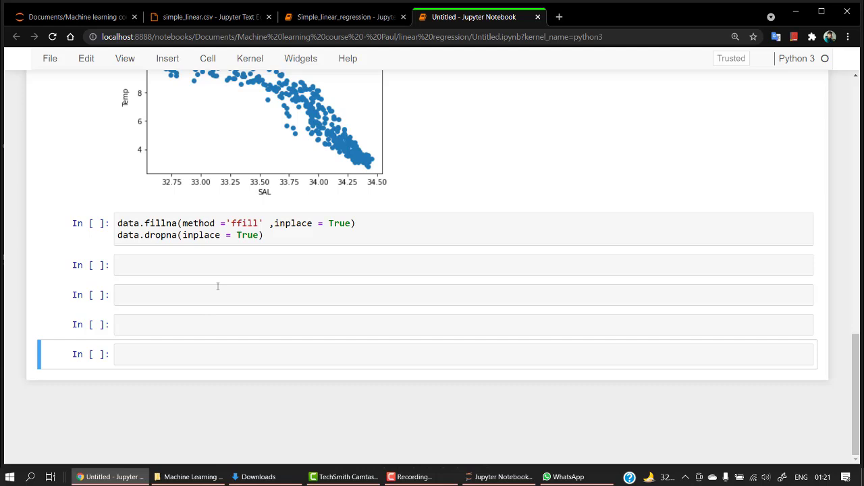
mouse_move(172, 4)
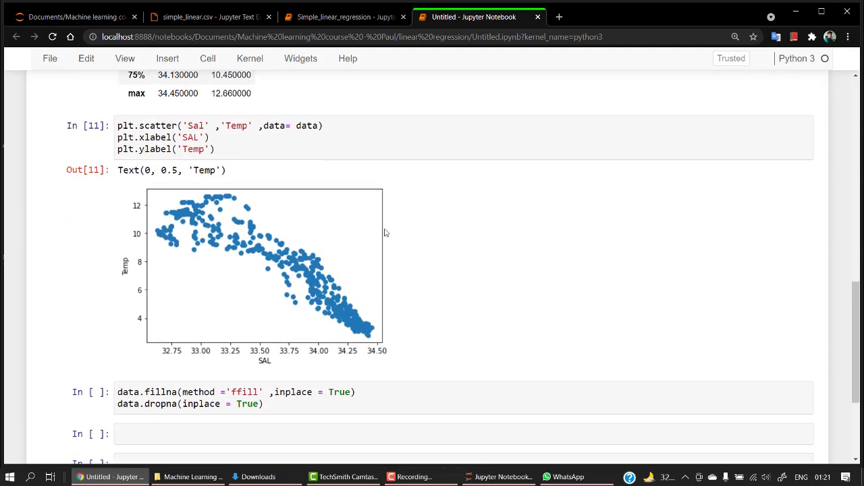
scroll(down, 3)
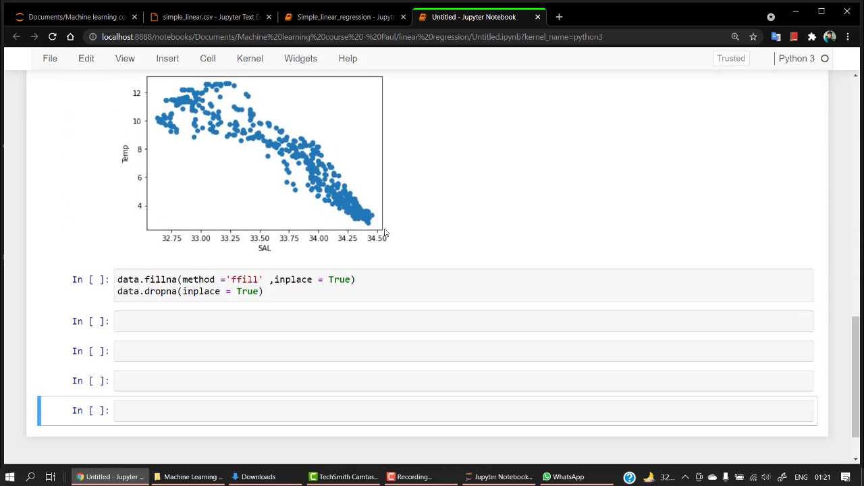
key(ctrl+s)
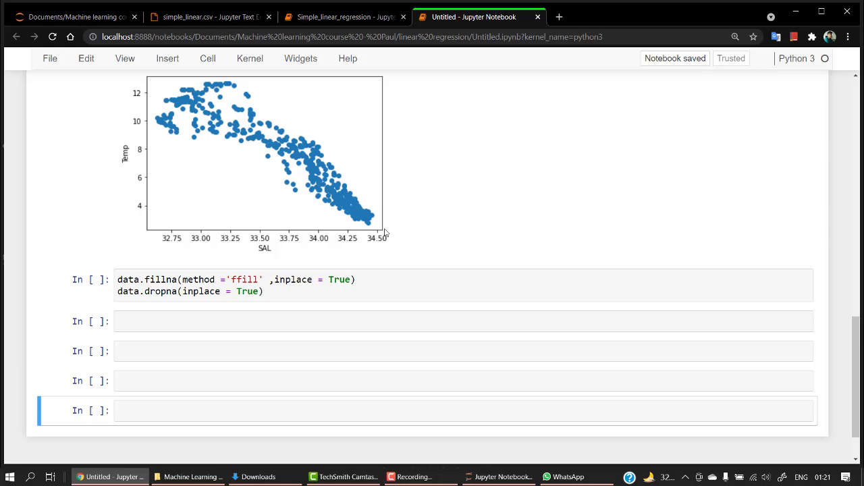